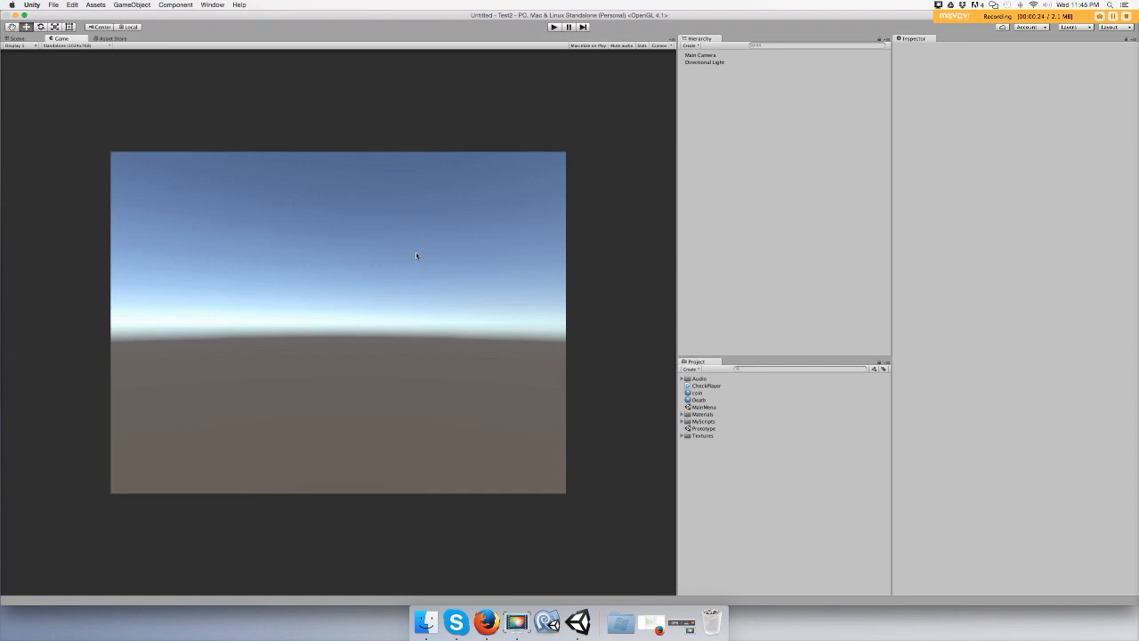
{"action": "mouse_move", "coordinate": [413, 260]}
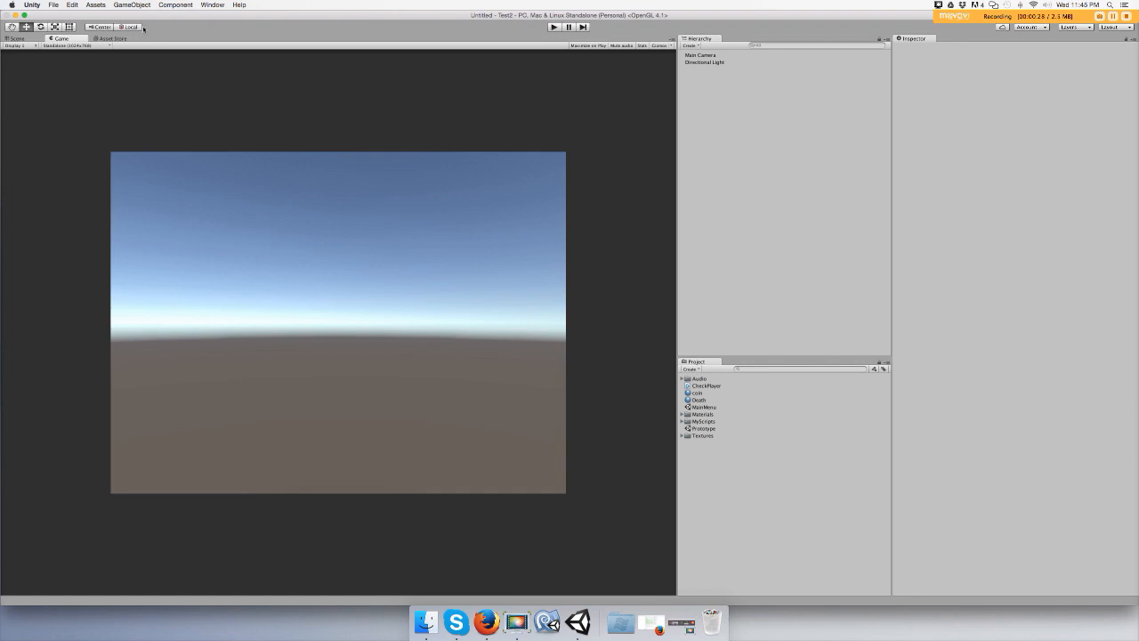
Add a cube to the scene from the GameObject 3D Object menu
{"action": "left_click", "coordinate": [132, 4]}
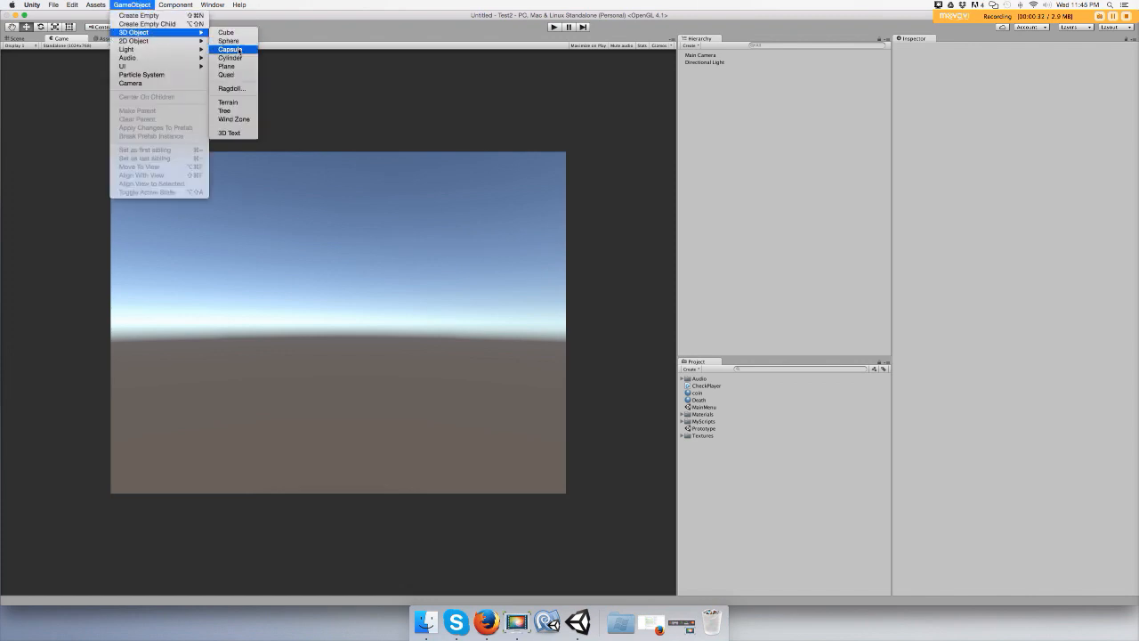
{"action": "mouse_move", "coordinate": [228, 41]}
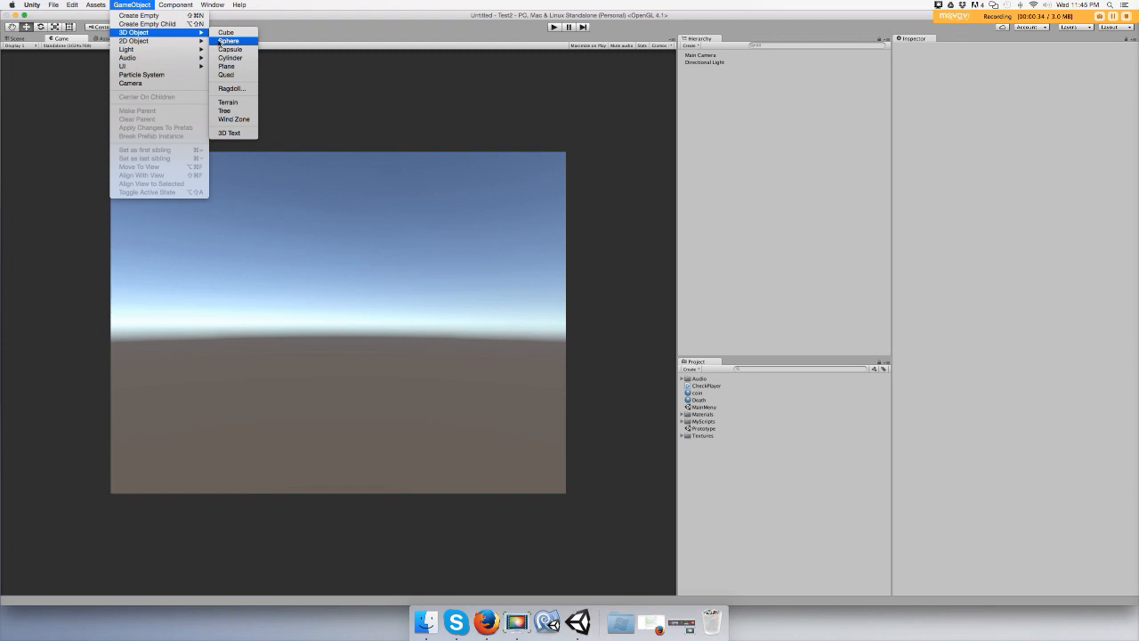
{"action": "left_click", "coordinate": [227, 41]}
{"action": "type", "text": "Player"}
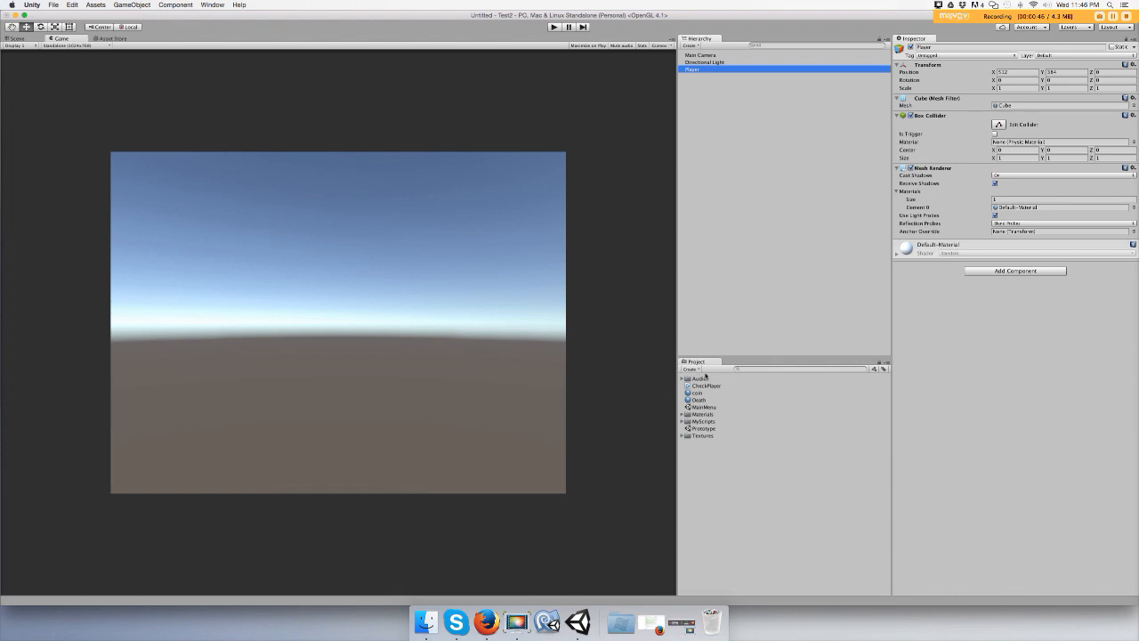
{"action": "mouse_move", "coordinate": [719, 434]}
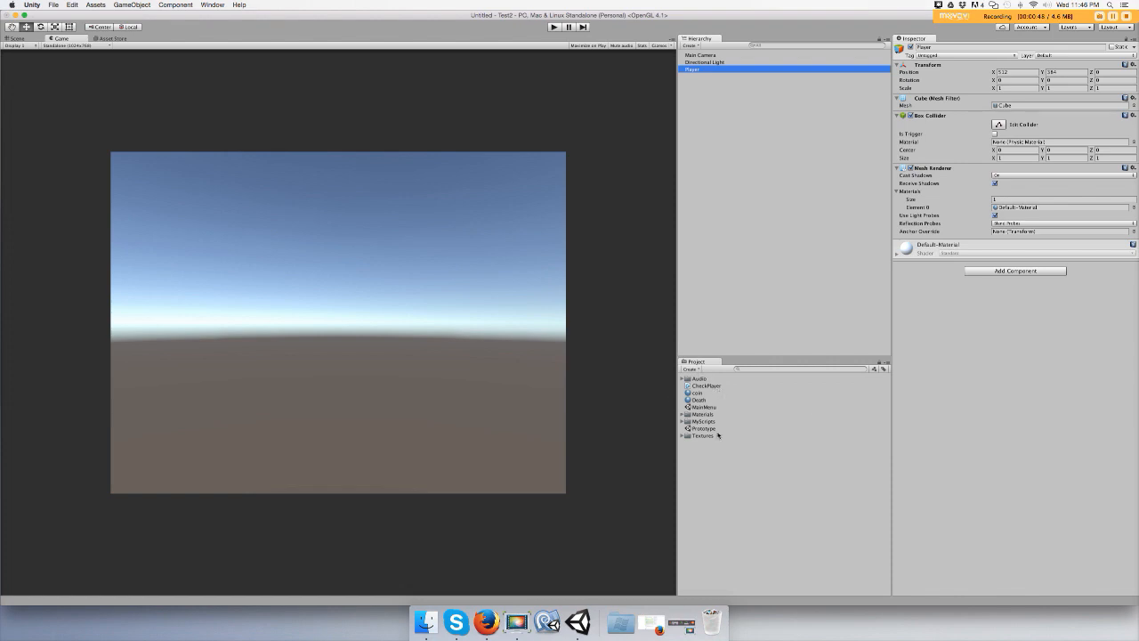
Attach the Move script from the Scripts folder to the cube
{"action": "left_click", "coordinate": [683, 420]}
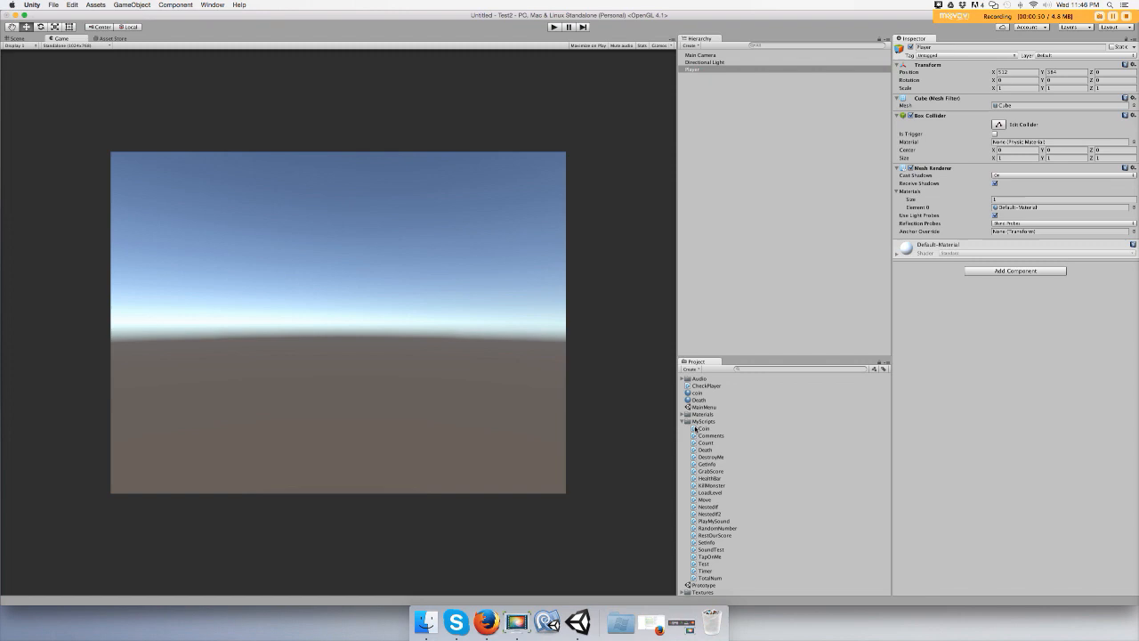
{"action": "left_click", "coordinate": [704, 498]}
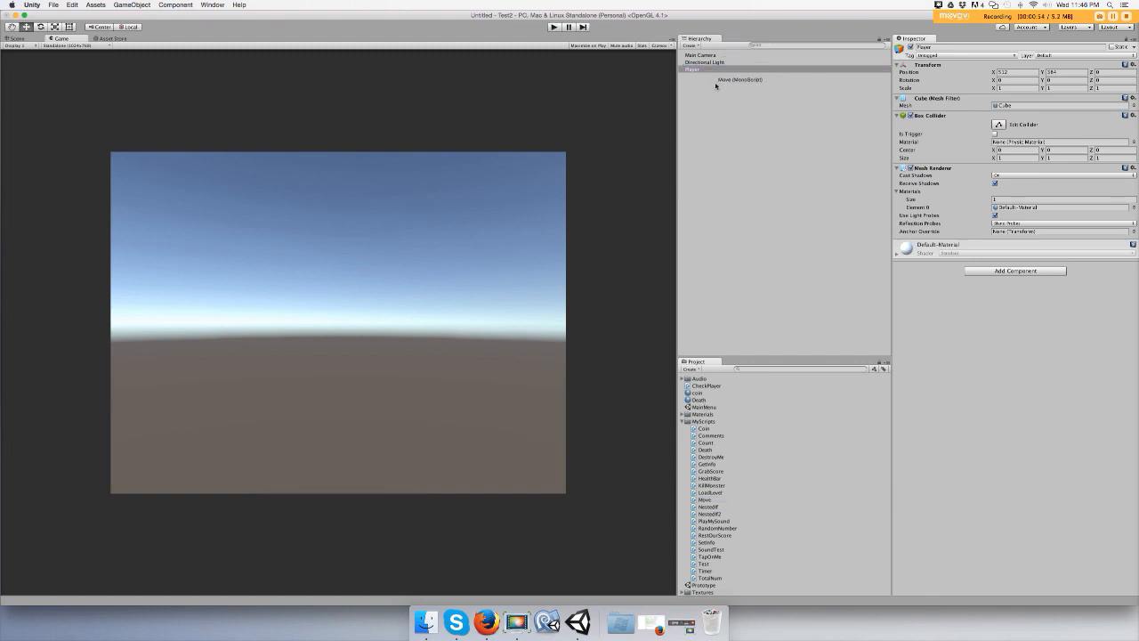
{"action": "left_click", "coordinate": [712, 67]}
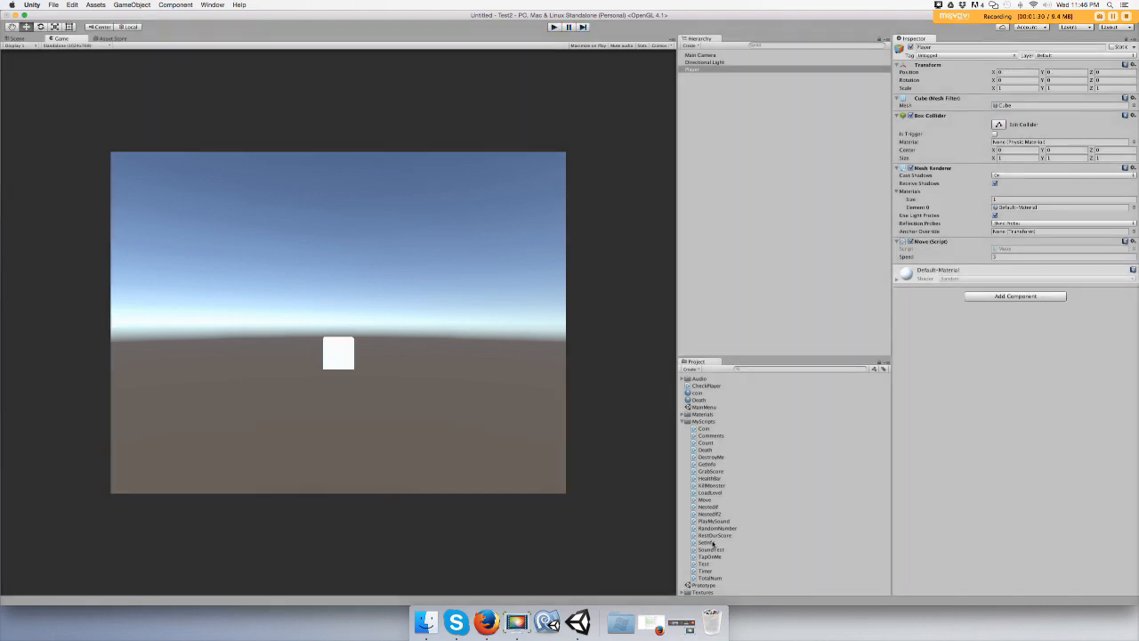
{"action": "left_click", "coordinate": [704, 498]}
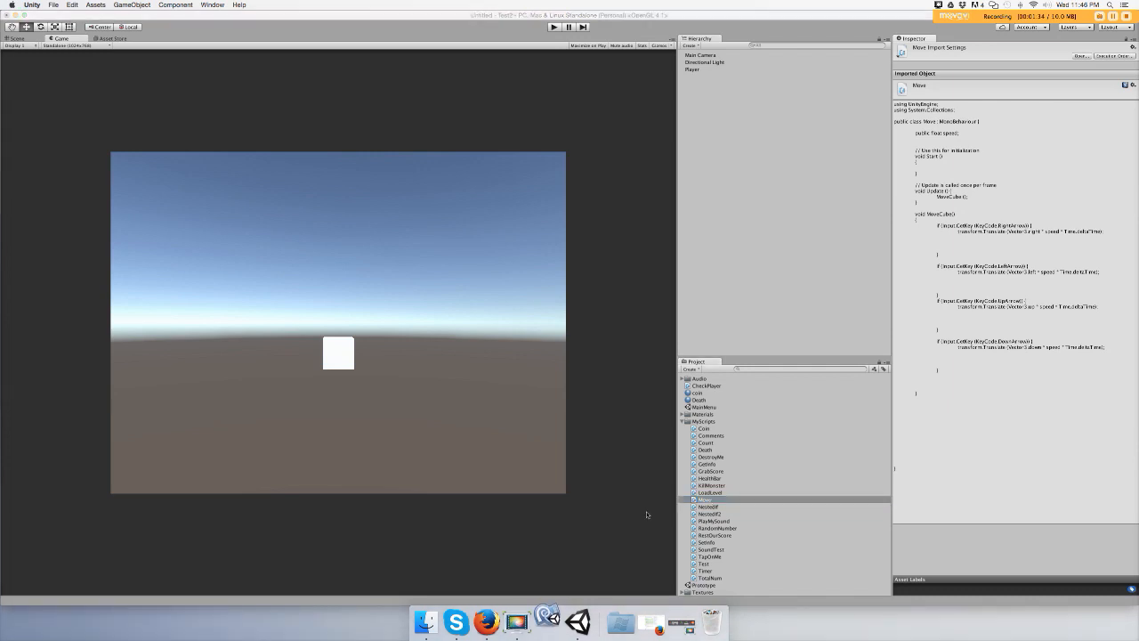
{"action": "mouse_move", "coordinate": [206, 342]}
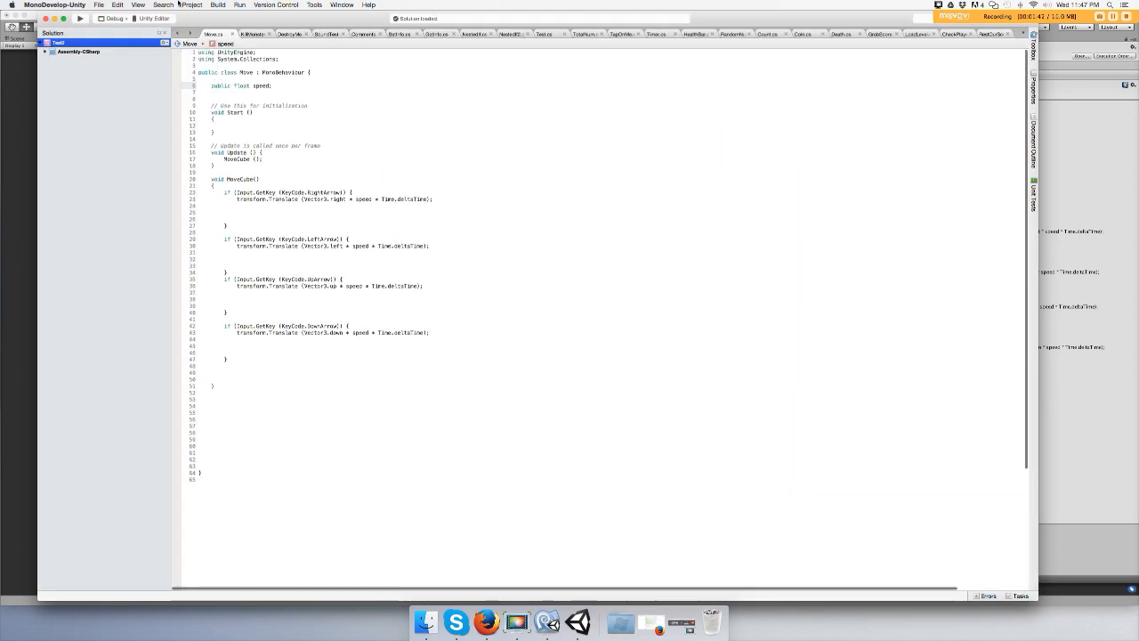
{"action": "left_click", "coordinate": [118, 6]}
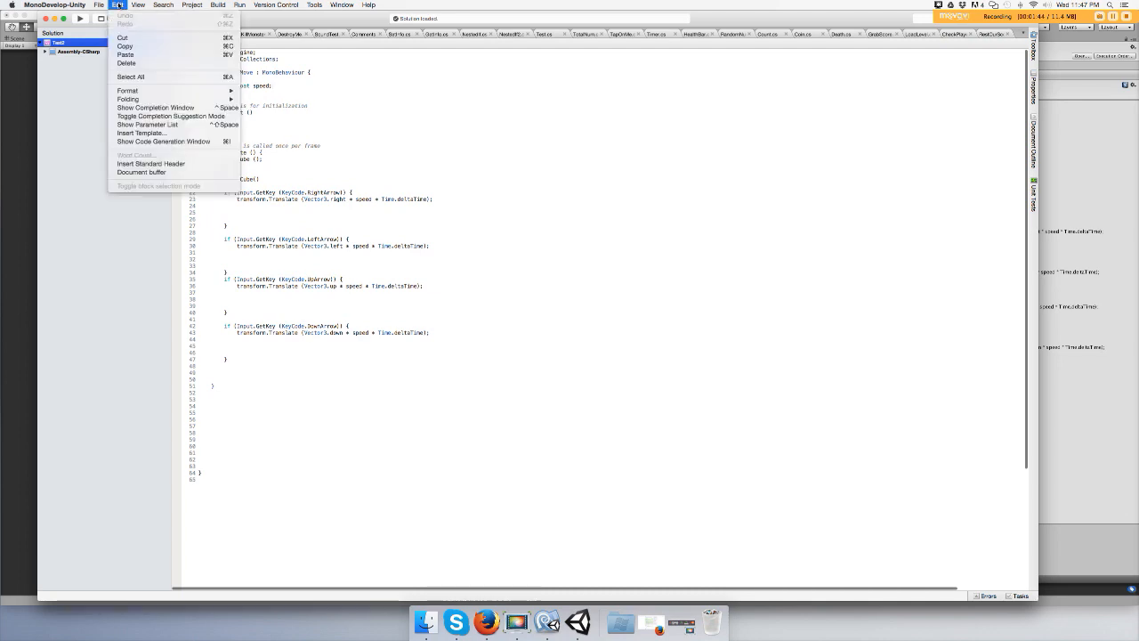
{"action": "left_click", "coordinate": [138, 6]}
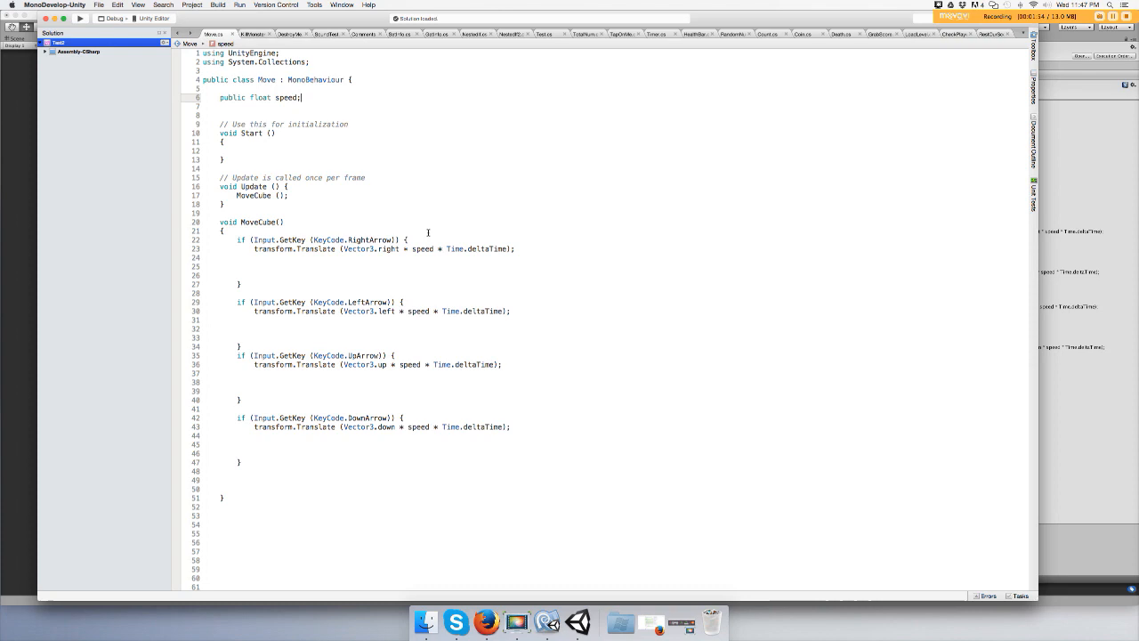
{"action": "mouse_move", "coordinate": [379, 210]}
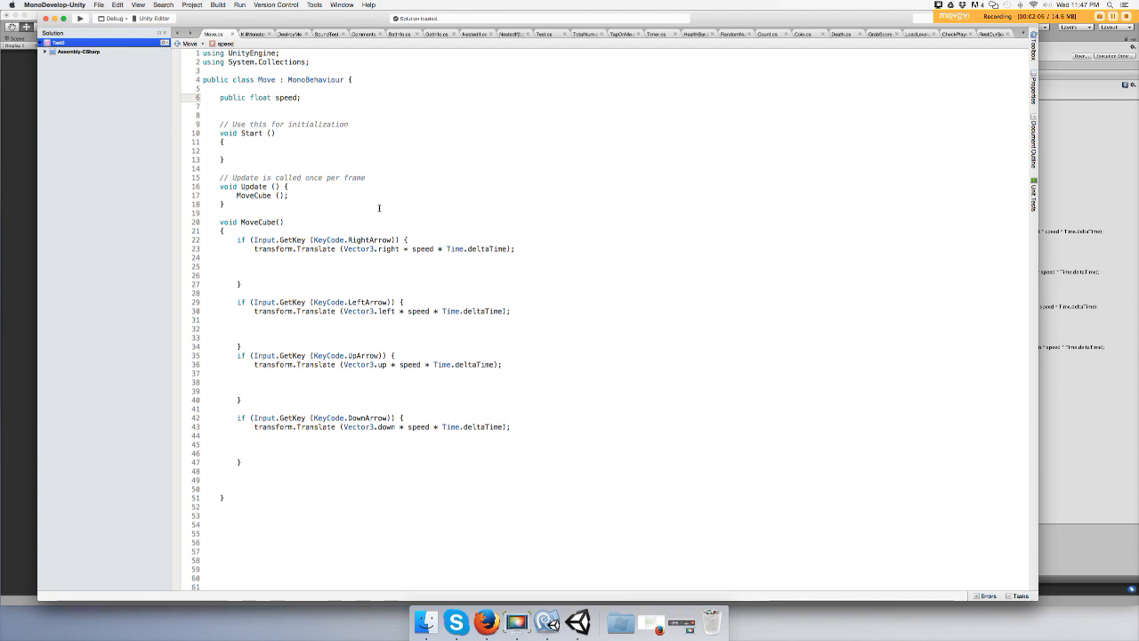
{"action": "left_click", "coordinate": [577, 621]}
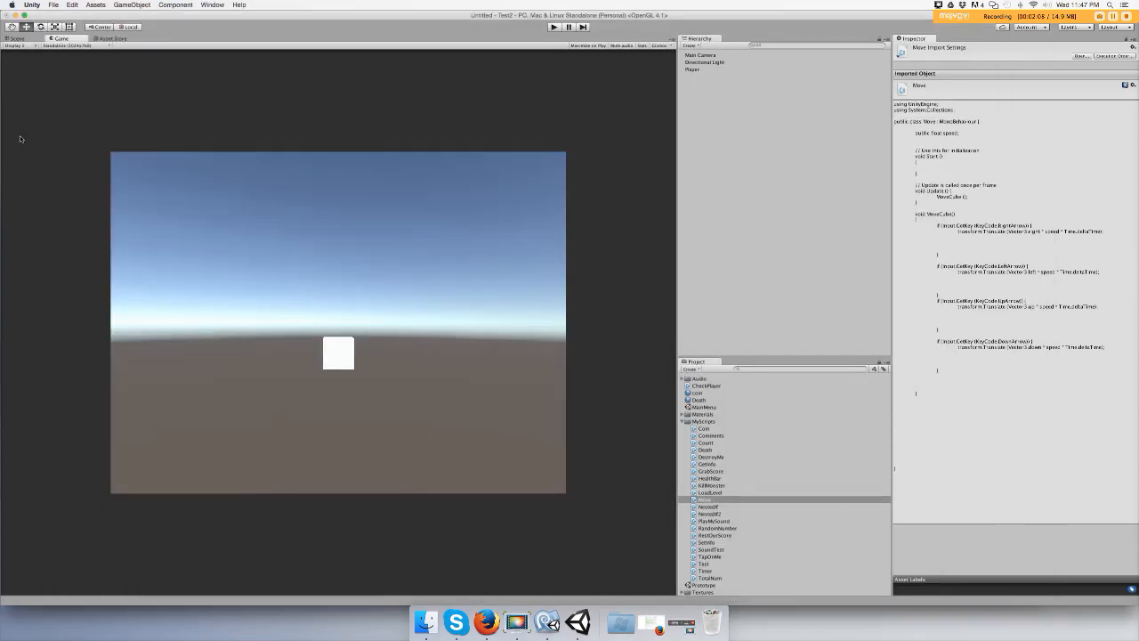
Add a second cube and set its position Y to -4.4
{"action": "left_click", "coordinate": [132, 4]}
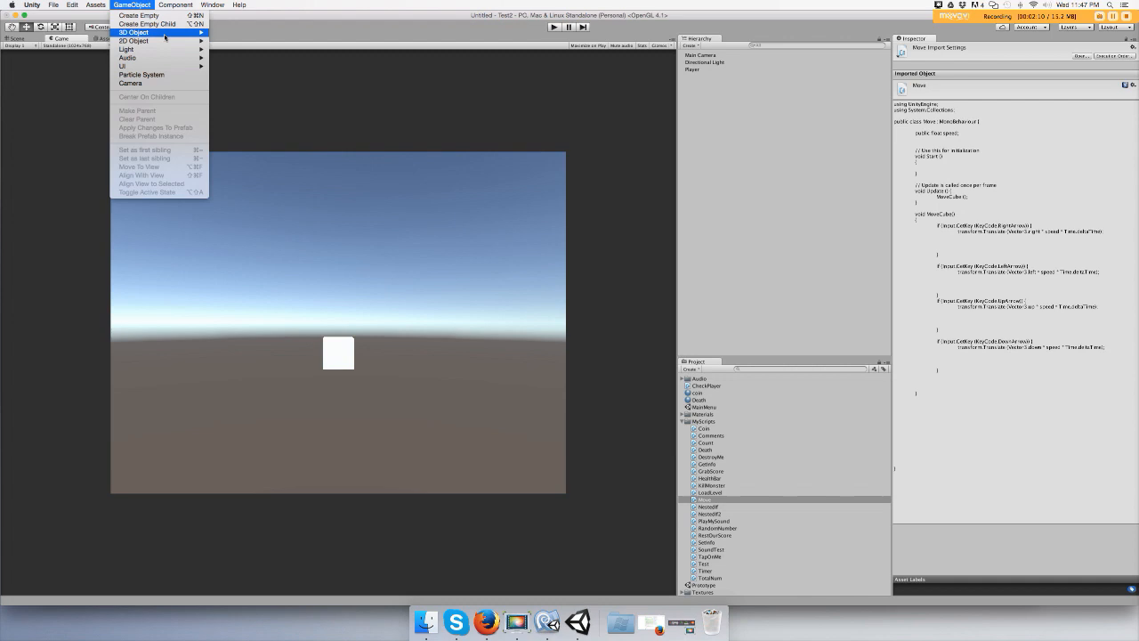
{"action": "left_click", "coordinate": [246, 80]}
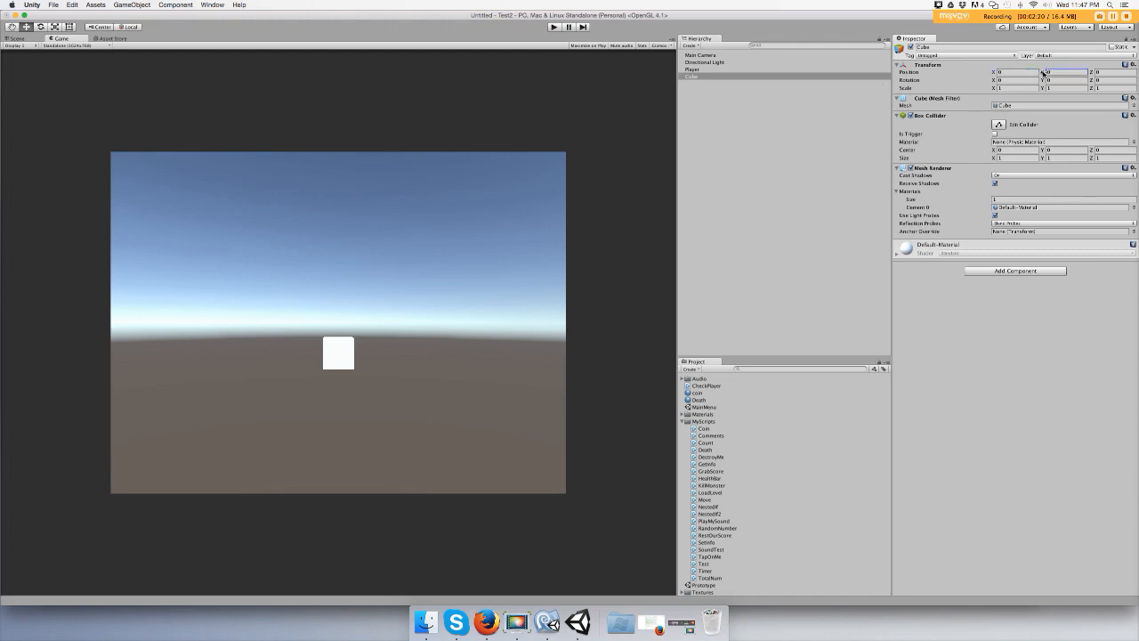
{"action": "type", "text": "-4.4"}
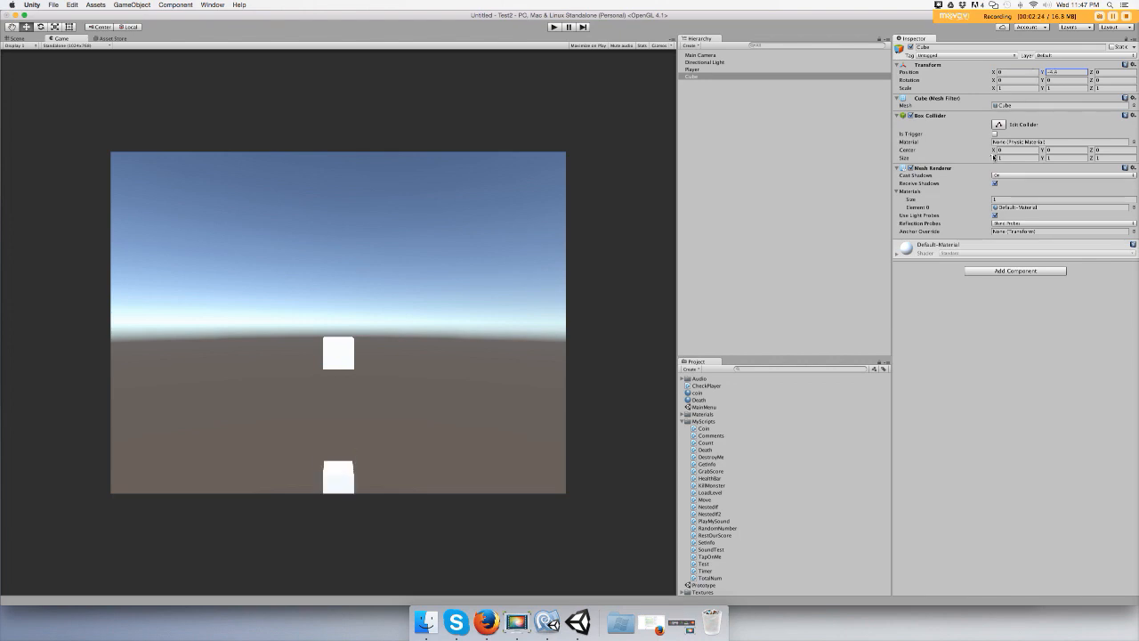
{"action": "mouse_move", "coordinate": [762, 399]}
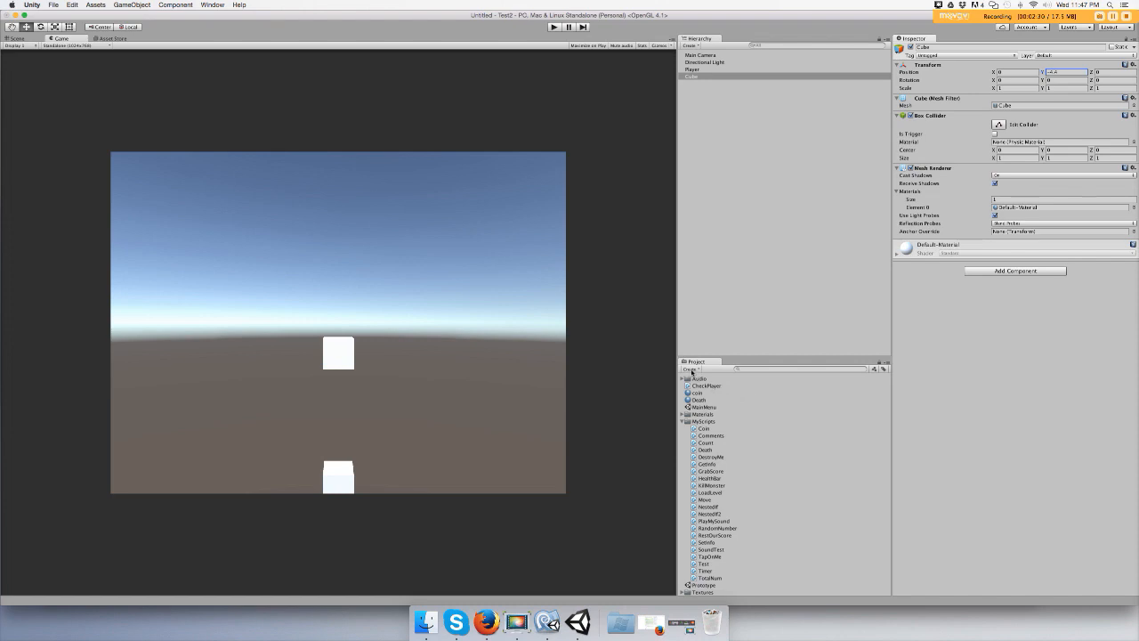
Create a new material with a red base colour, then select the second cube
{"action": "left_click", "coordinate": [692, 368]}
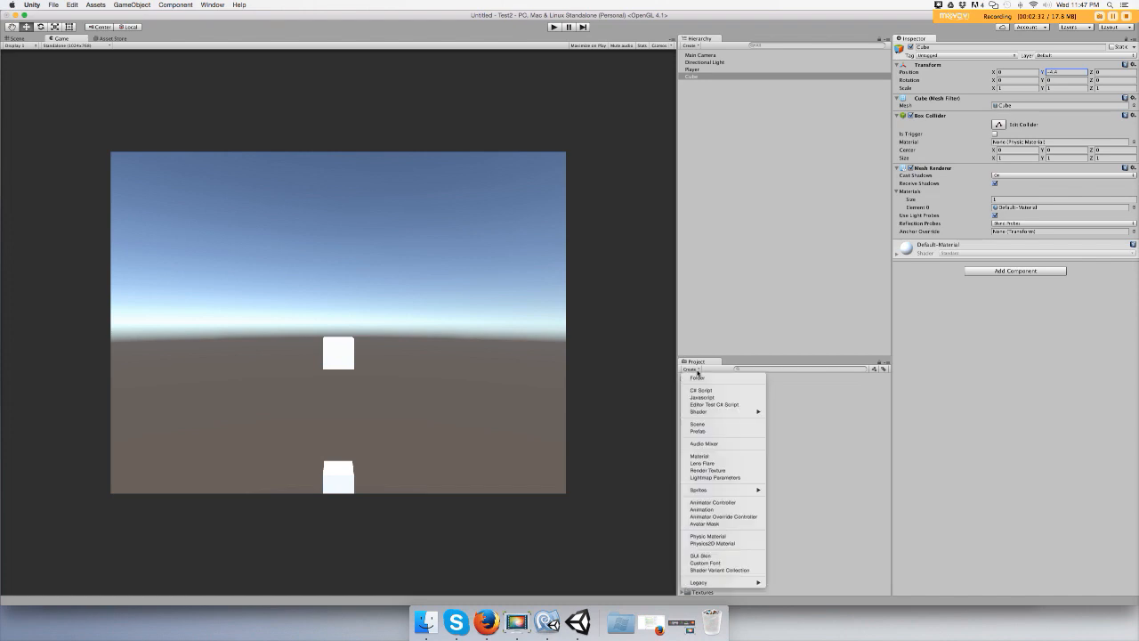
{"action": "mouse_move", "coordinate": [698, 377]}
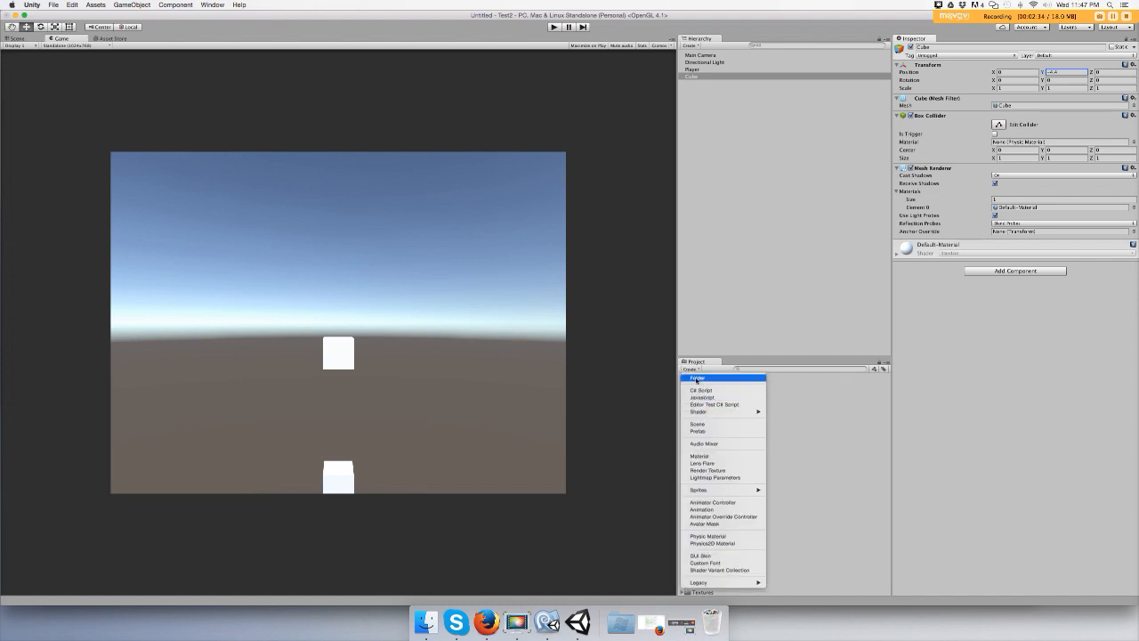
{"action": "mouse_move", "coordinate": [701, 397]}
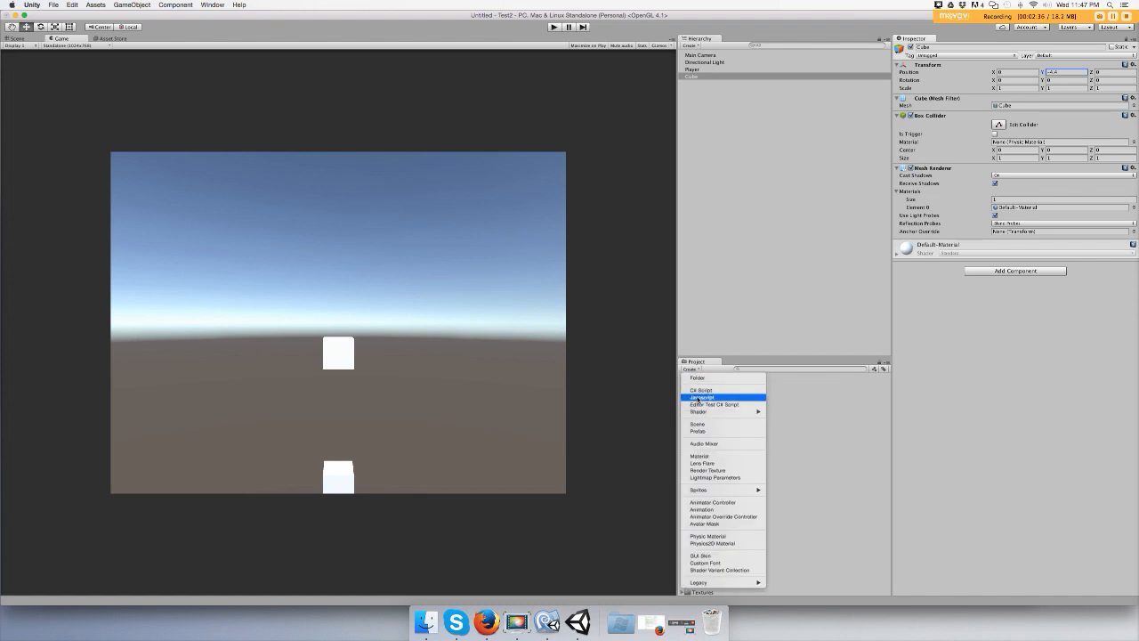
{"action": "left_click", "coordinate": [700, 456]}
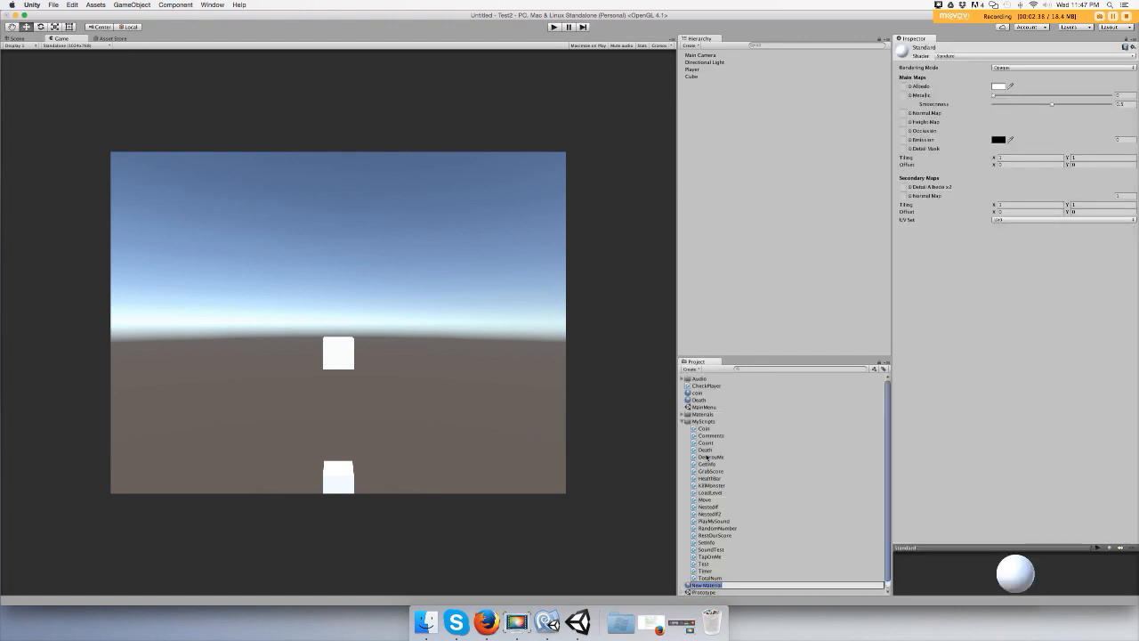
{"action": "mouse_move", "coordinate": [740, 516]}
{"action": "type", "text": "death"}
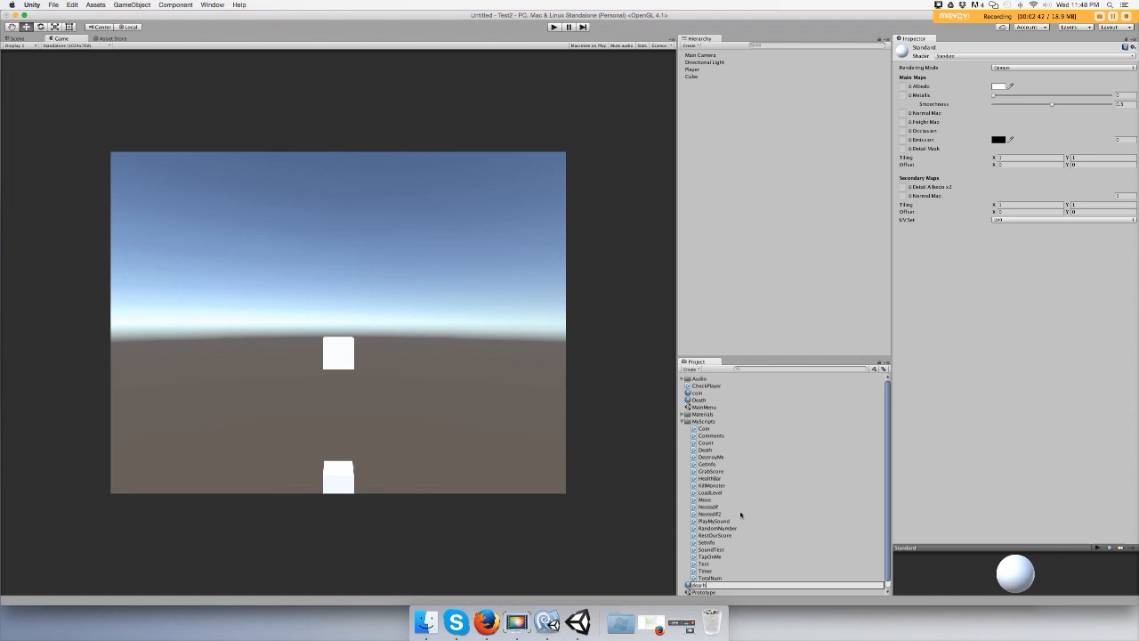
{"action": "left_click", "coordinate": [701, 406]}
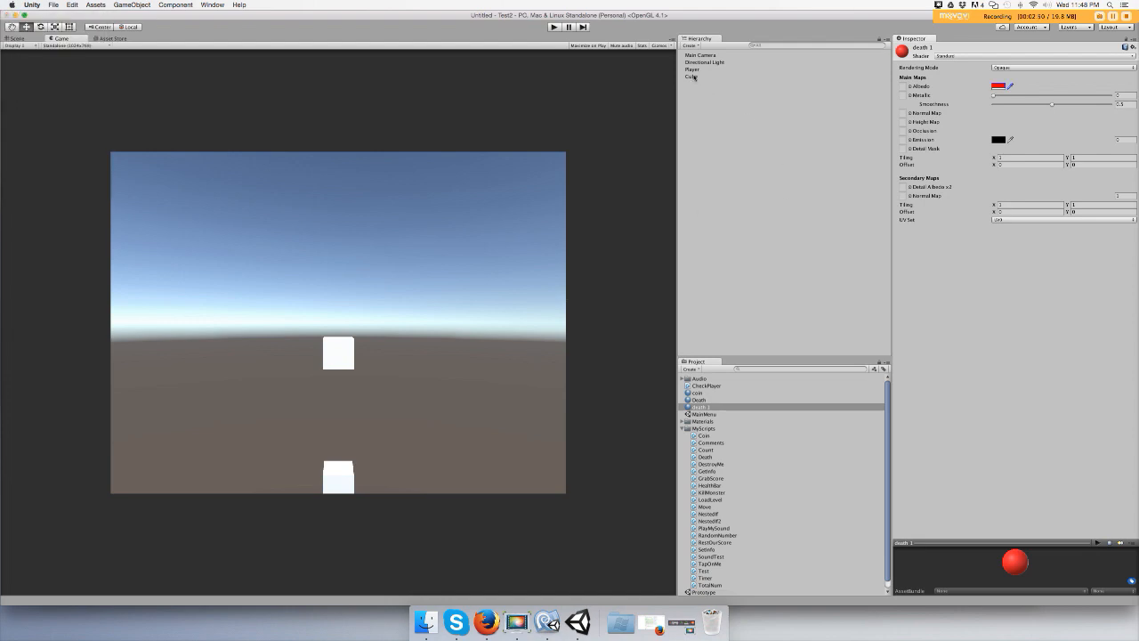
{"action": "left_click", "coordinate": [692, 76]}
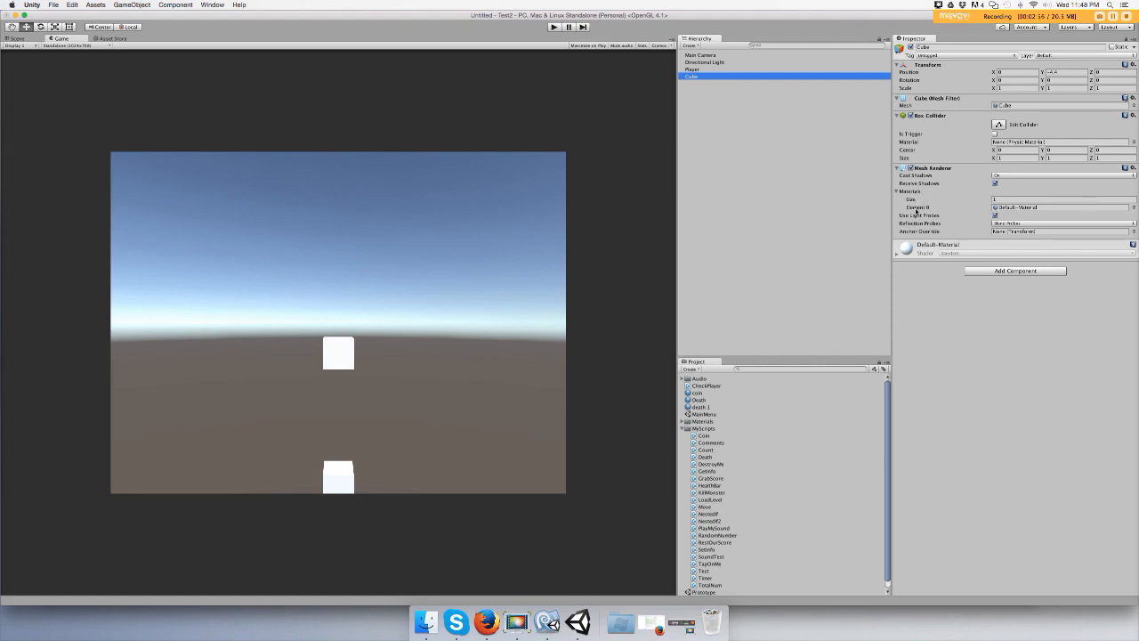
Assign the red material to the lower cube's Mesh Renderer
{"action": "left_click", "coordinate": [993, 207]}
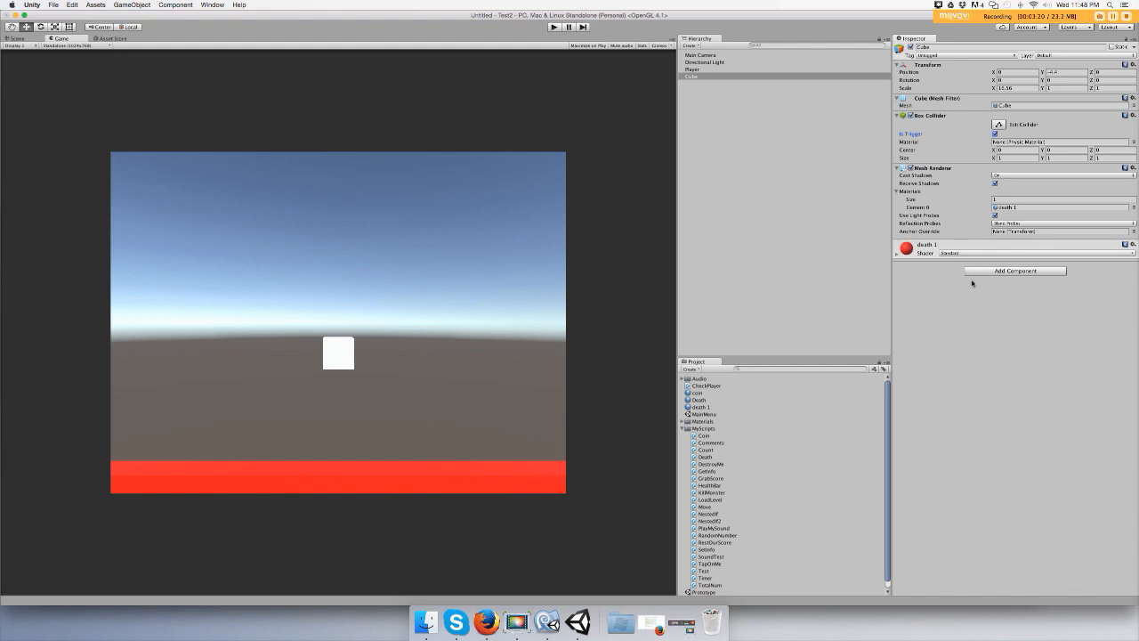
Add a Rigidbody component to the red floor object via the Add Component search
{"action": "left_click", "coordinate": [1014, 271]}
{"action": "type", "text": "re"}
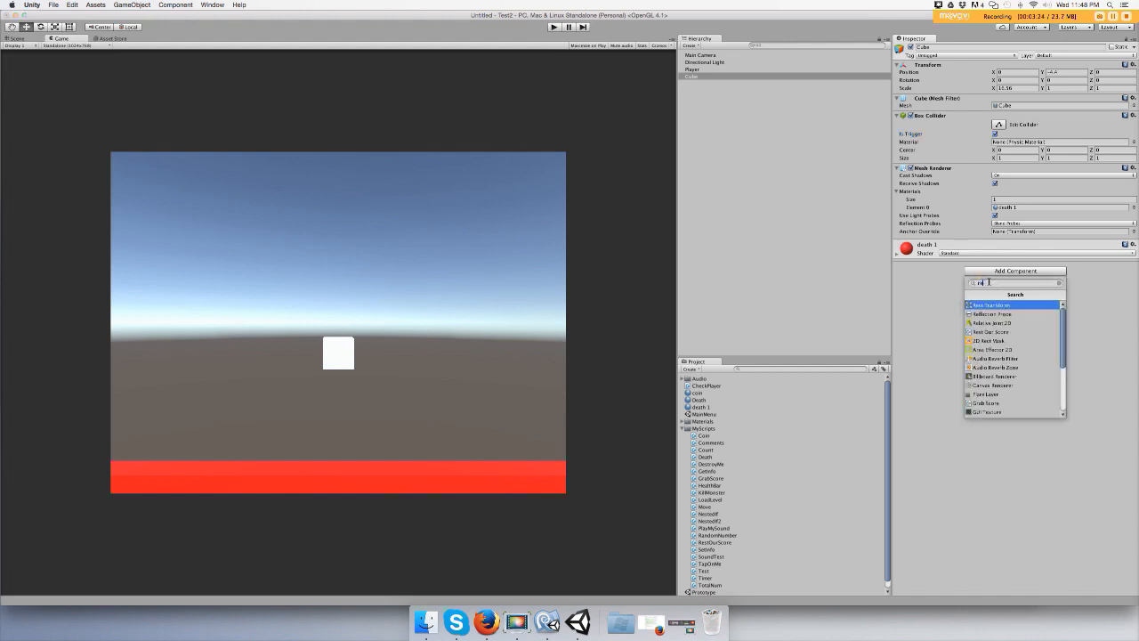
{"action": "type", "text": "ig"}
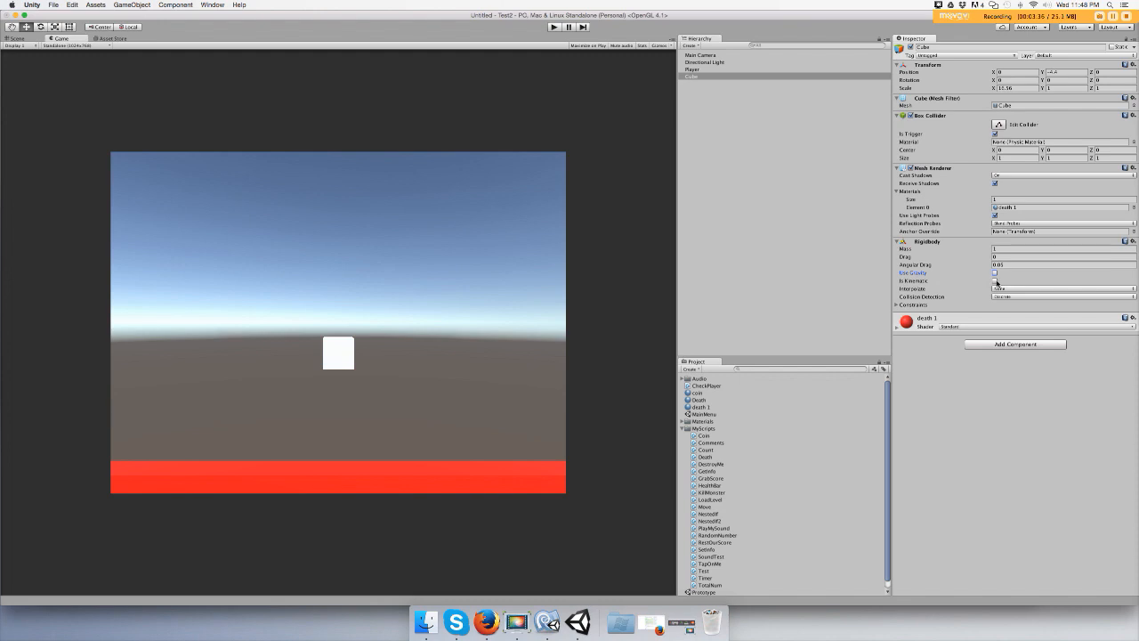
{"action": "left_click", "coordinate": [996, 281]}
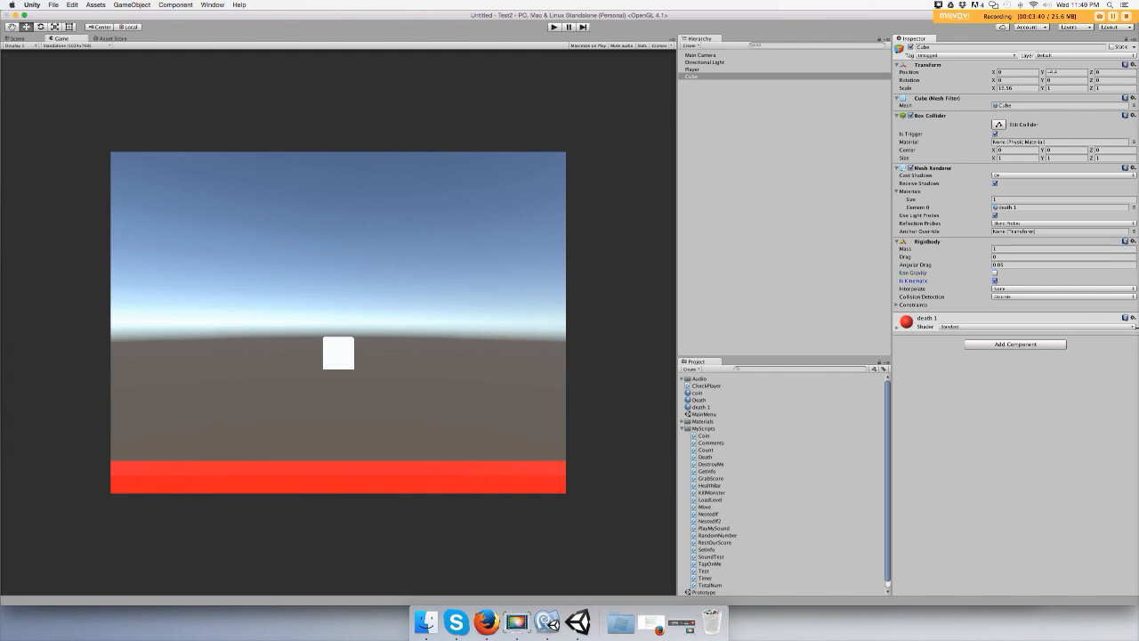
{"action": "mouse_move", "coordinate": [424, 218]}
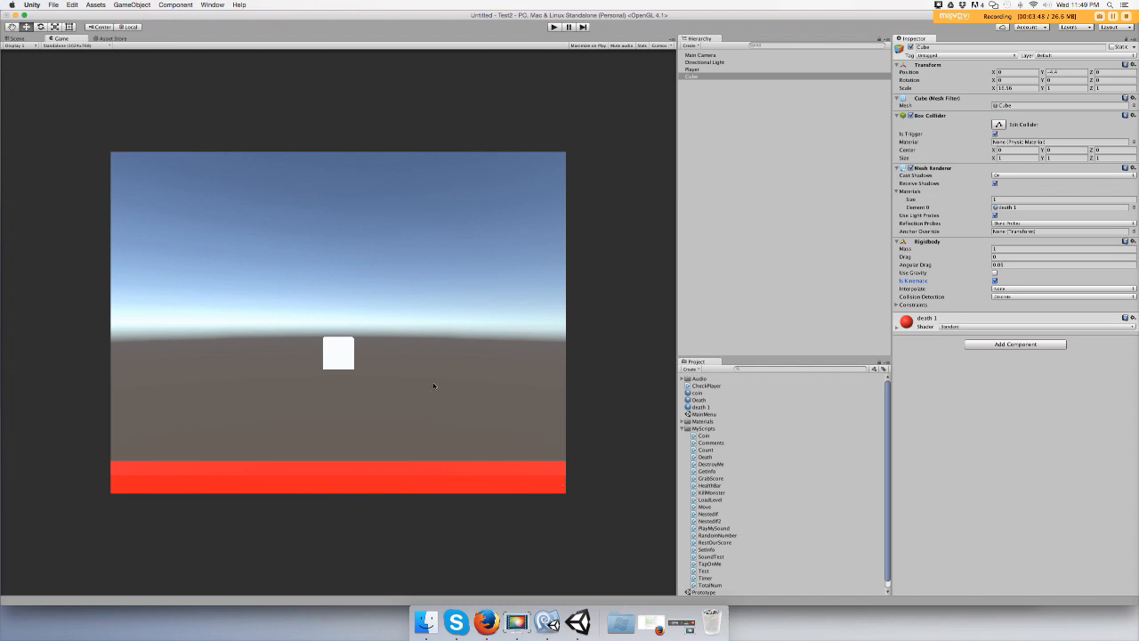
{"action": "left_click", "coordinate": [721, 77]}
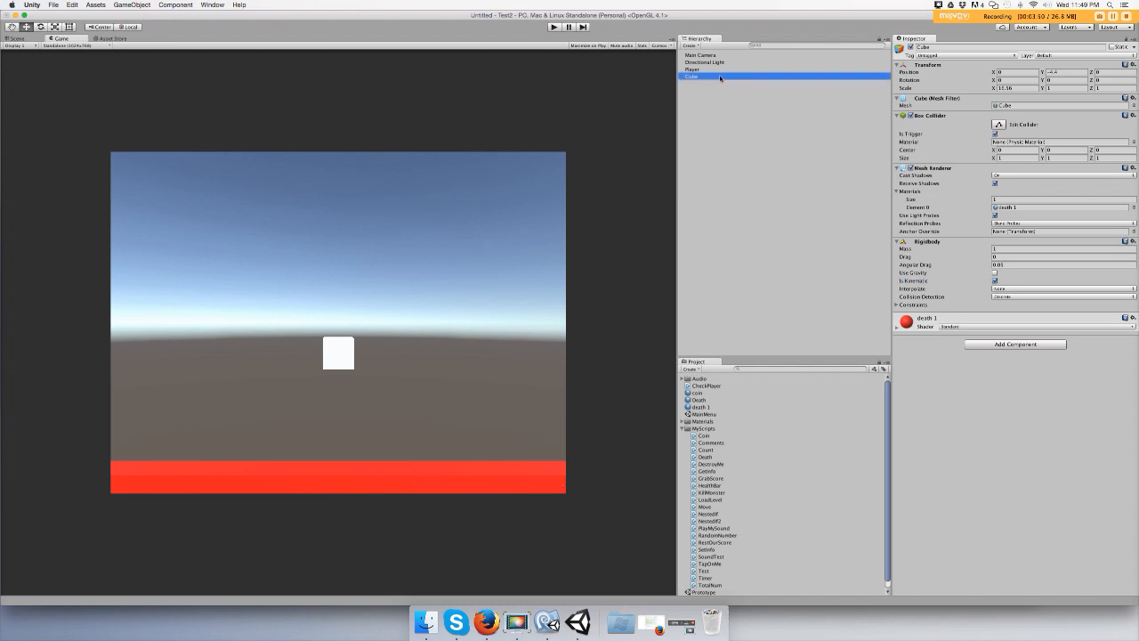
Rename the floor object to Death, create a Death tag and assign it
{"action": "double_click", "coordinate": [703, 75]}
{"action": "type", "text": "Death"}
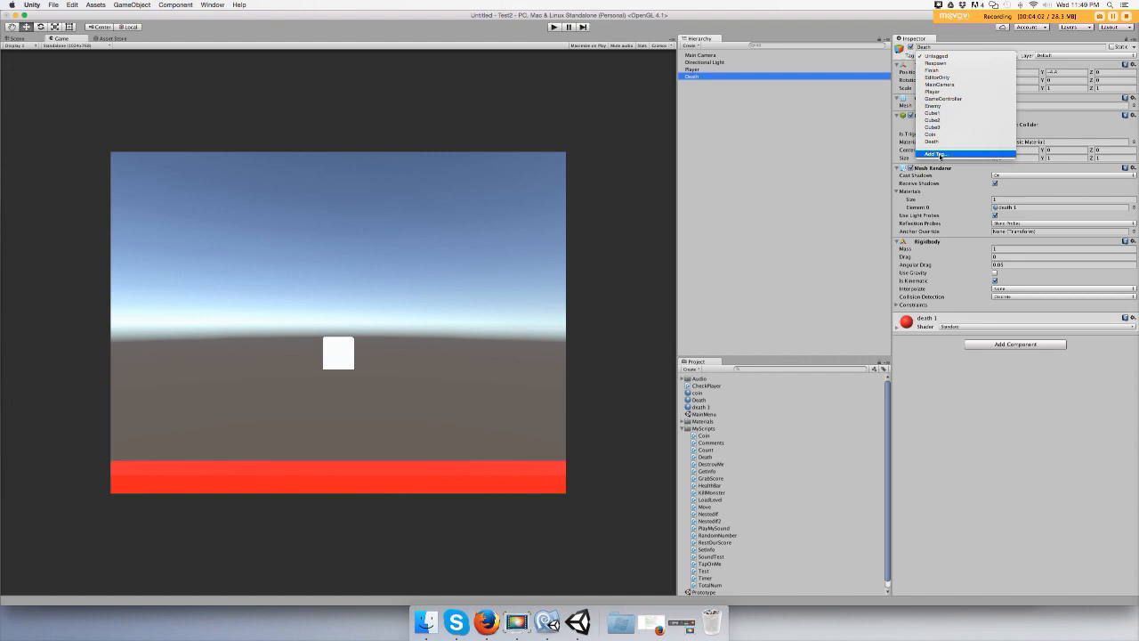
{"action": "left_click", "coordinate": [936, 153]}
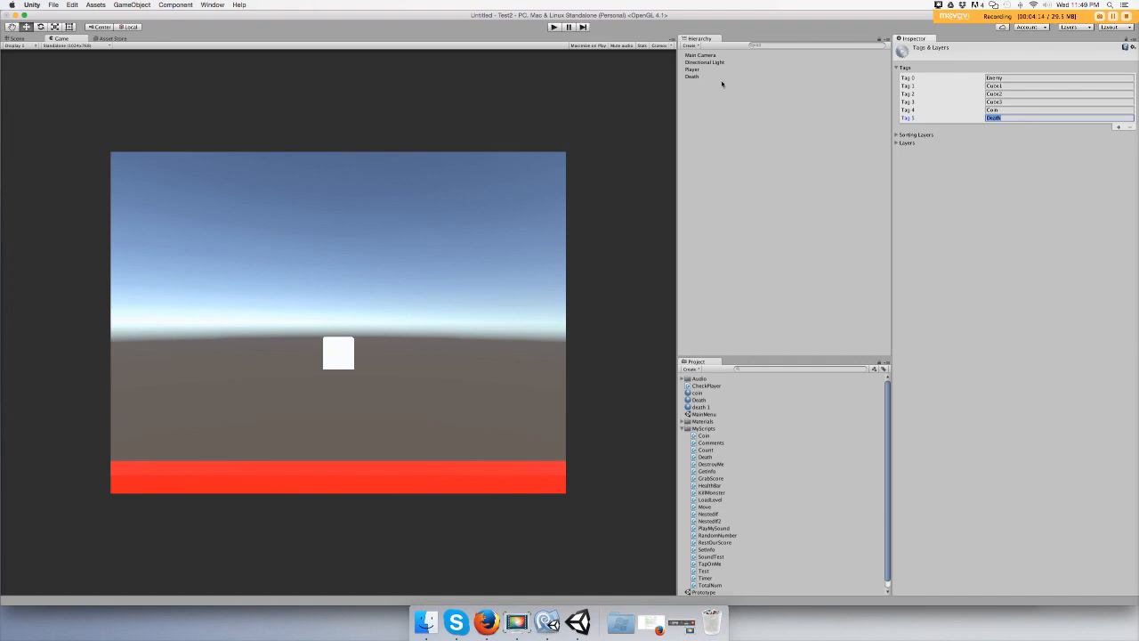
{"action": "left_click", "coordinate": [692, 75]}
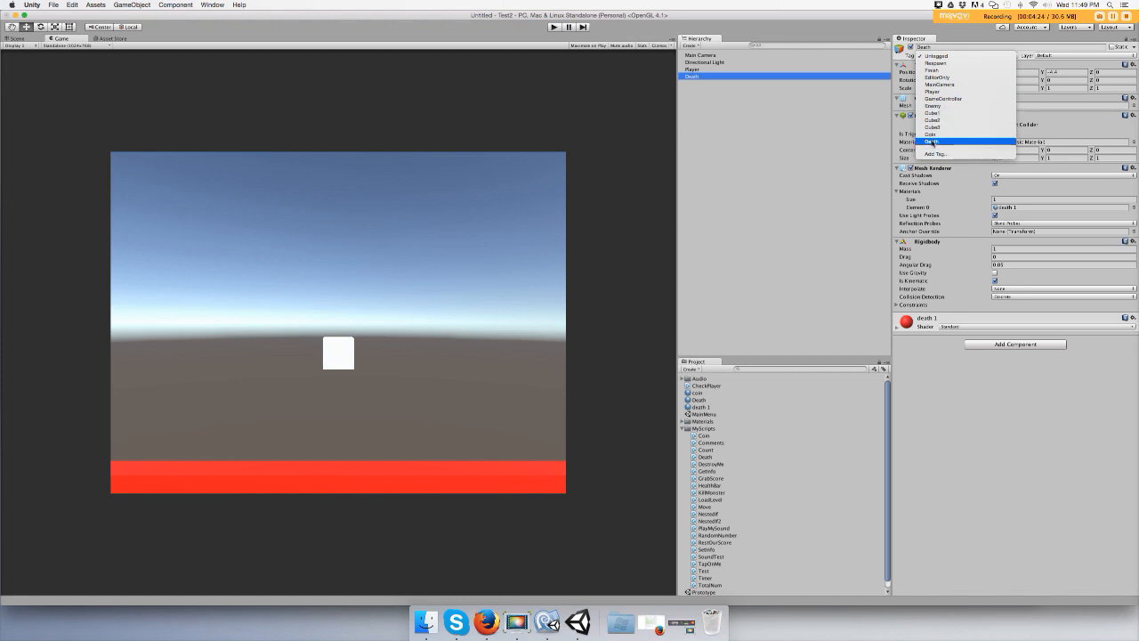
{"action": "left_click", "coordinate": [932, 141]}
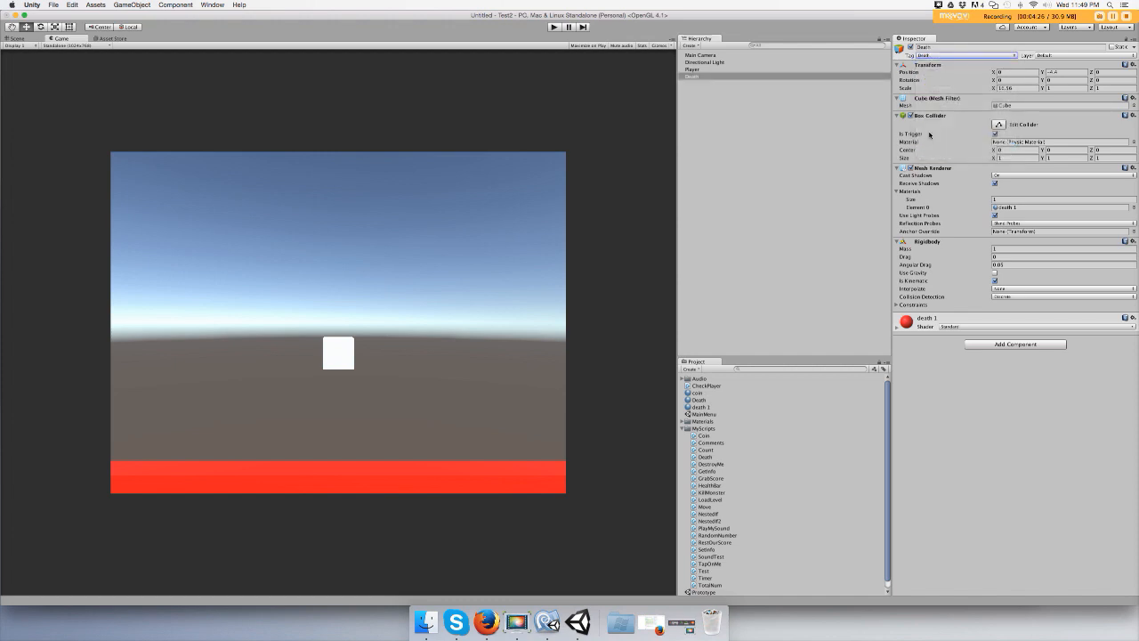
{"action": "mouse_move", "coordinate": [879, 121]}
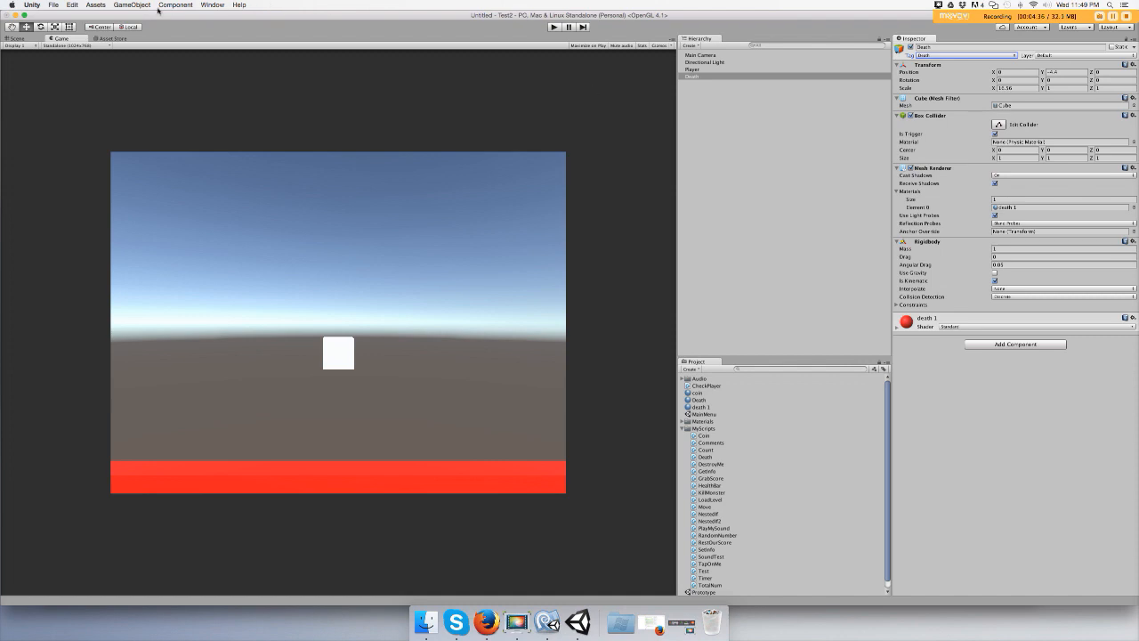
Create an empty spawn object, rename it and move it left of the white cube
{"action": "left_click", "coordinate": [132, 3]}
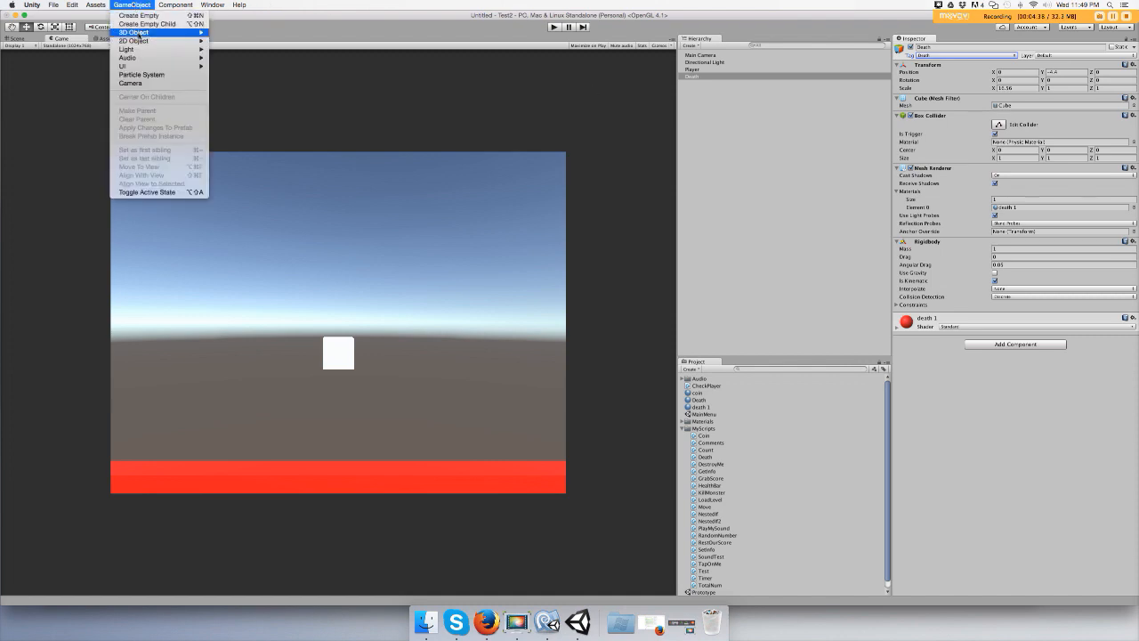
{"action": "mouse_move", "coordinate": [138, 16]}
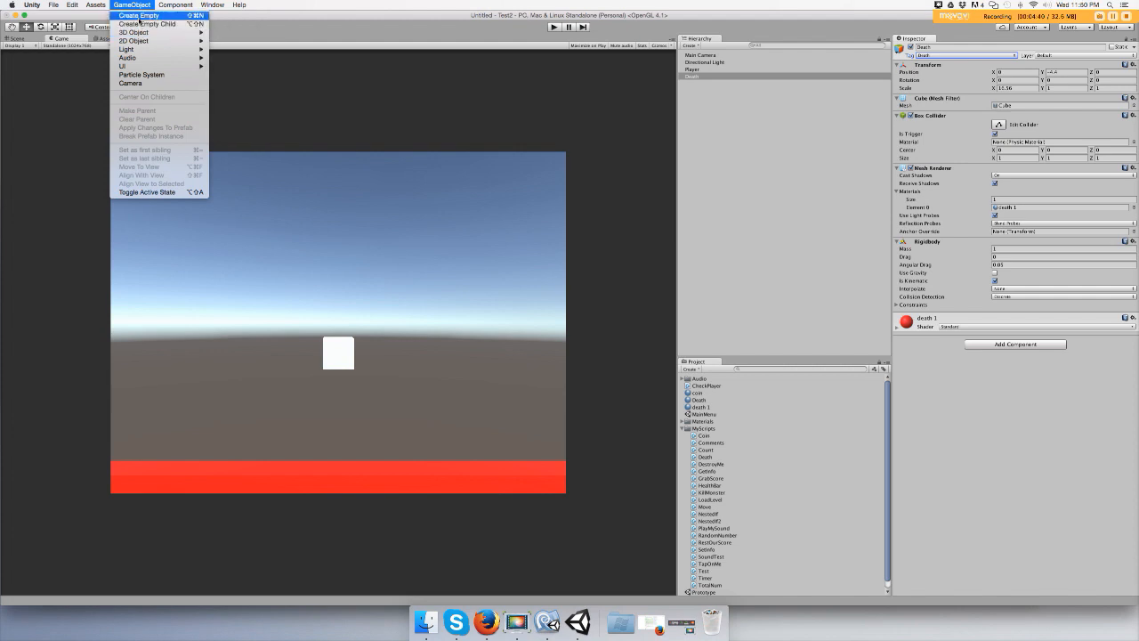
{"action": "left_click", "coordinate": [139, 14]}
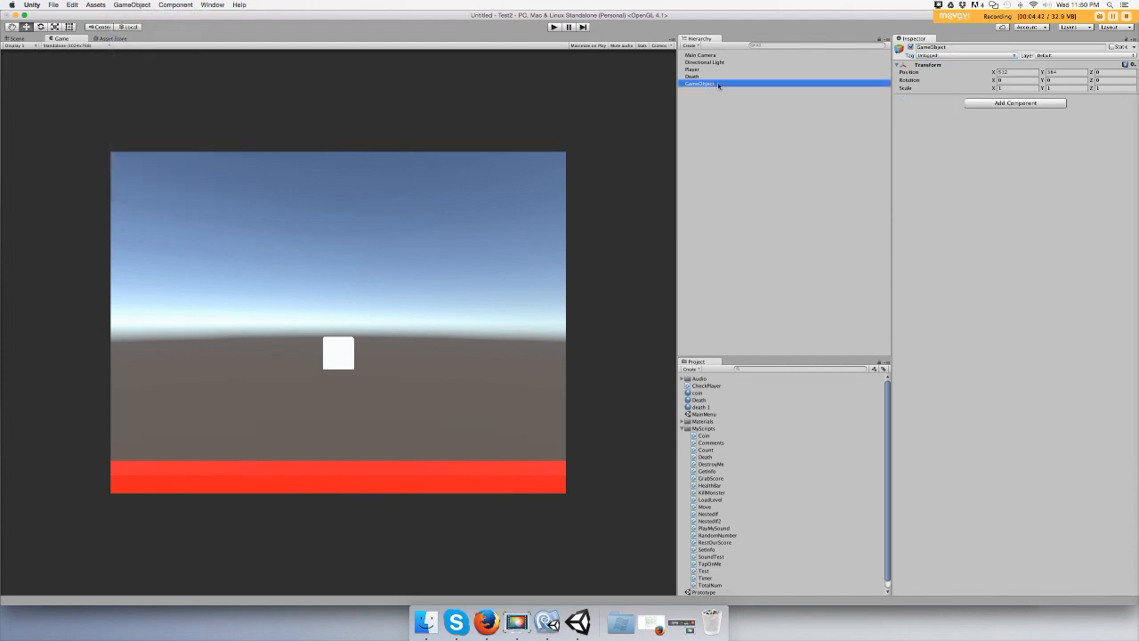
{"action": "double_click", "coordinate": [700, 83]}
{"action": "type", "text": "Spawn"}
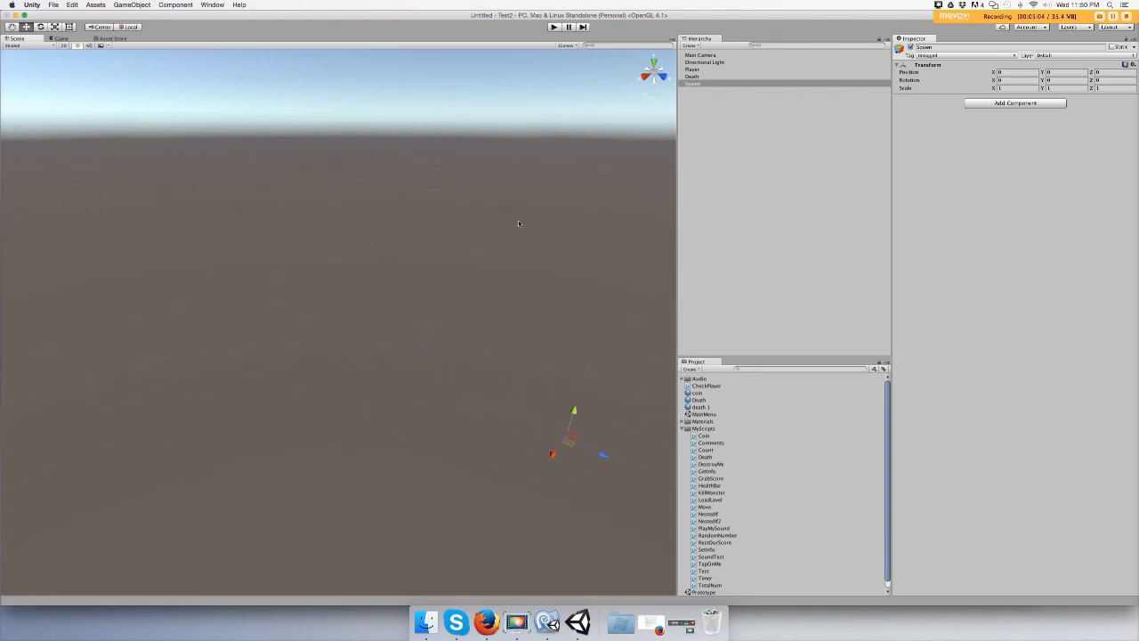
{"action": "left_click", "coordinate": [694, 83]}
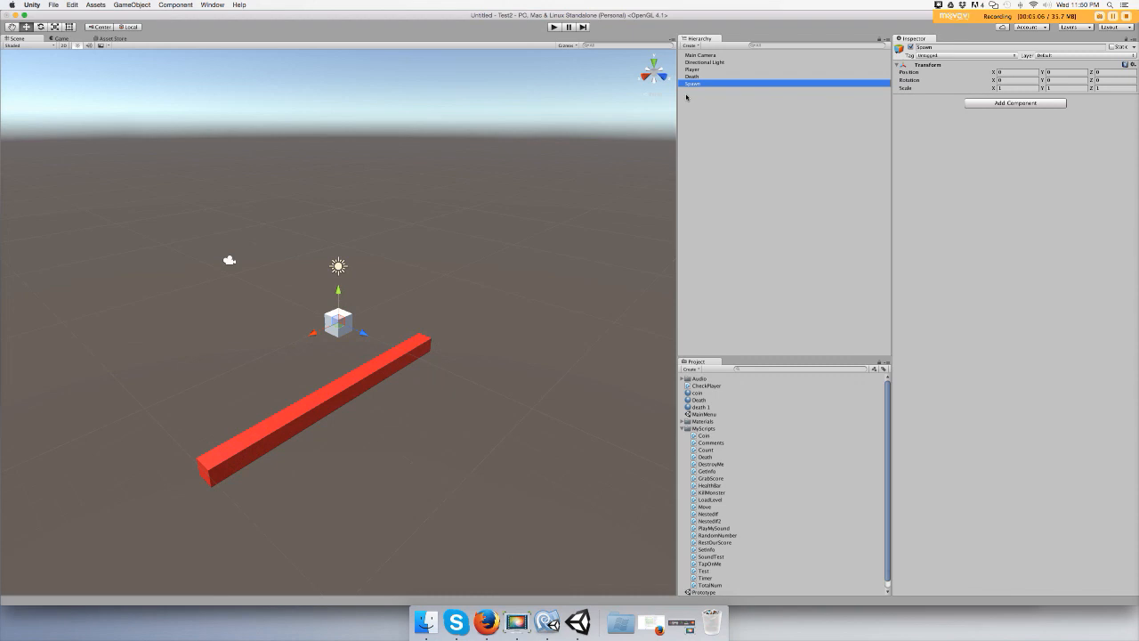
{"action": "mouse_move", "coordinate": [324, 341]}
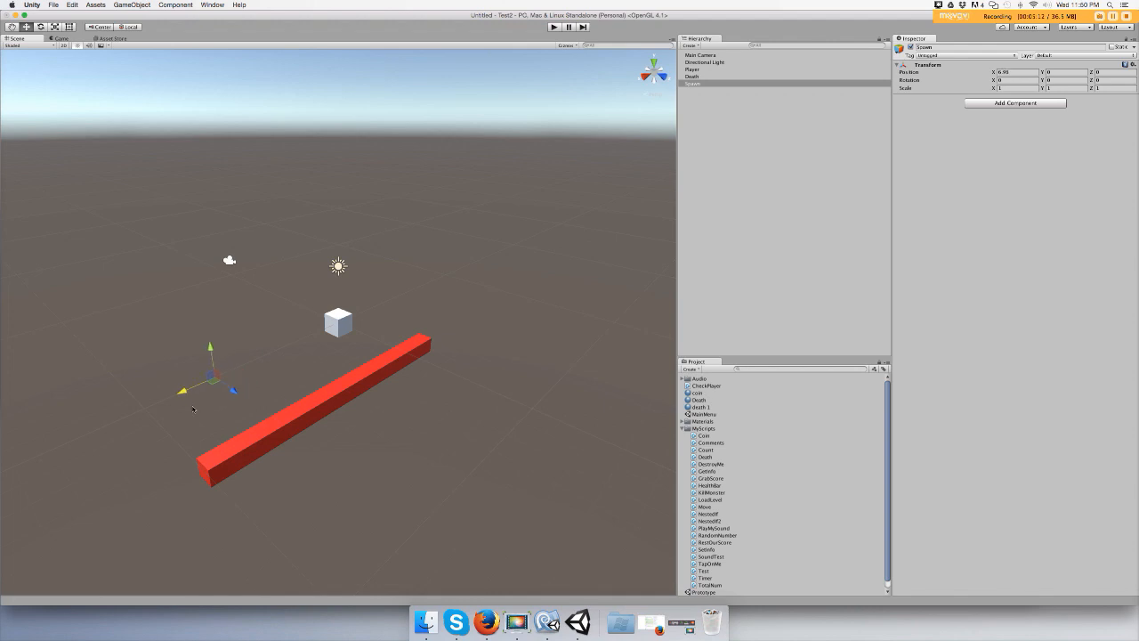
{"action": "left_click_drag", "start_coordinate": [210, 373], "coordinate": [195, 372]}
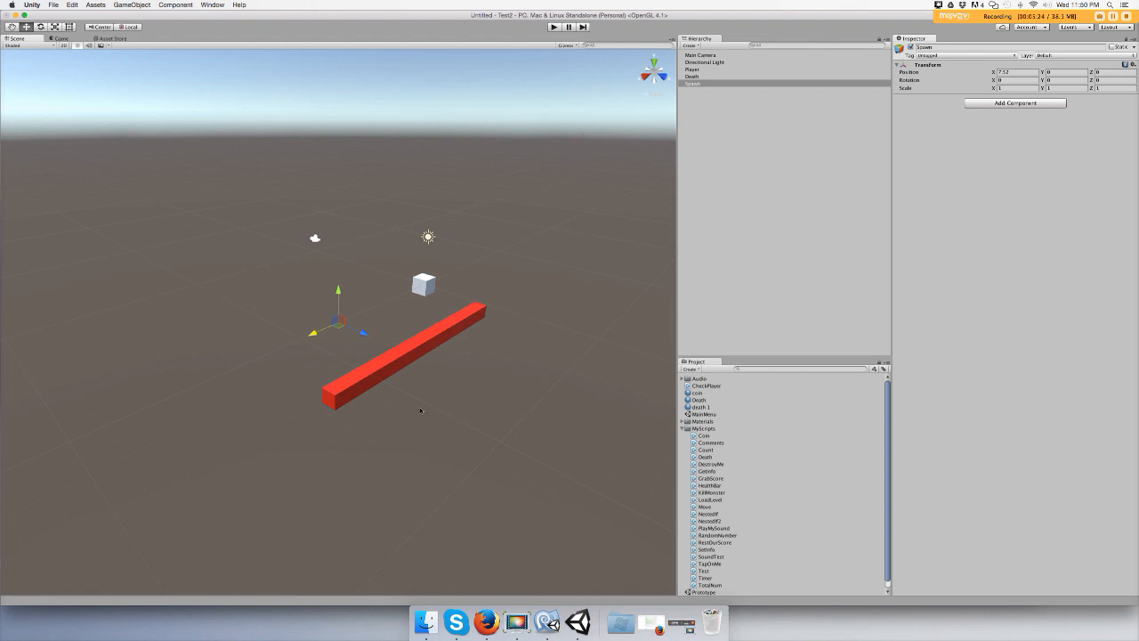
{"action": "mouse_move", "coordinate": [363, 363]}
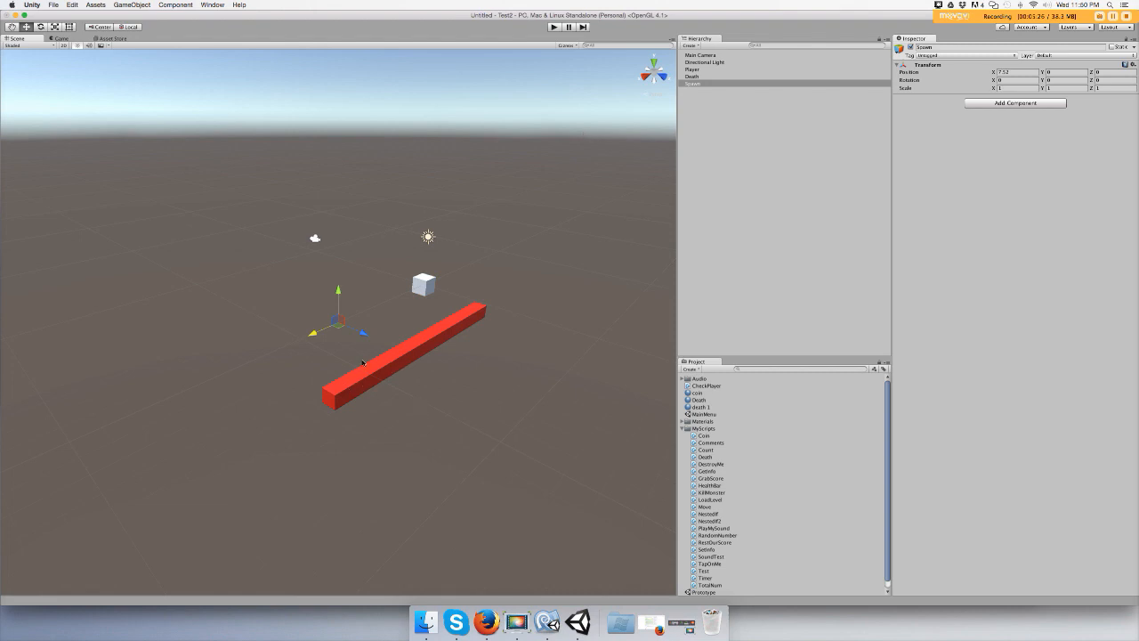
{"action": "mouse_move", "coordinate": [431, 297]}
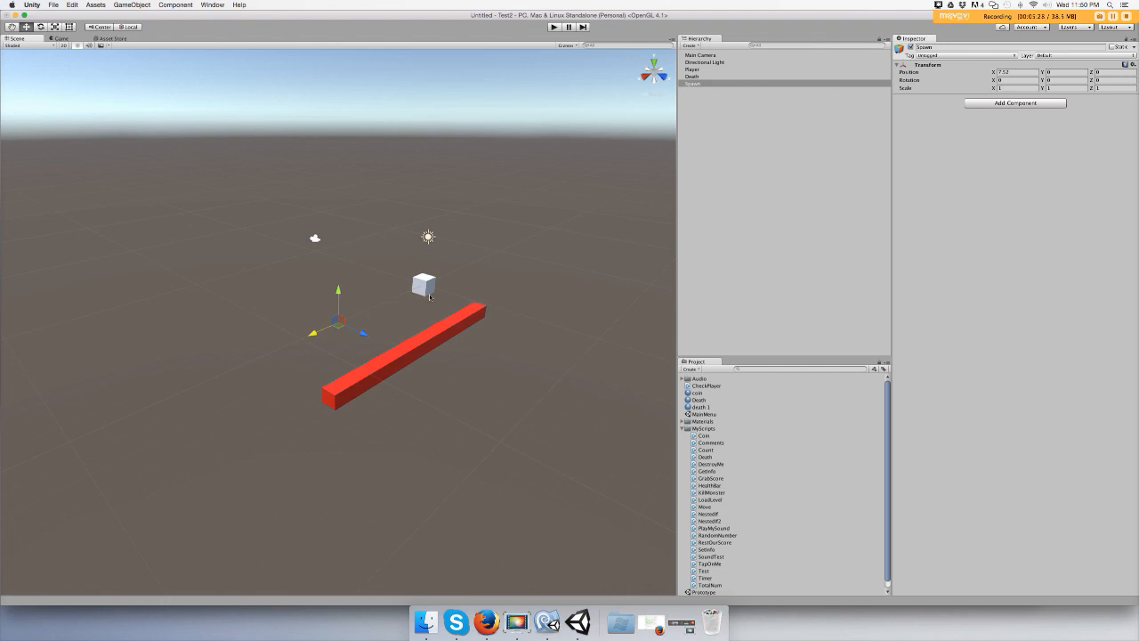
{"action": "mouse_move", "coordinate": [360, 304]}
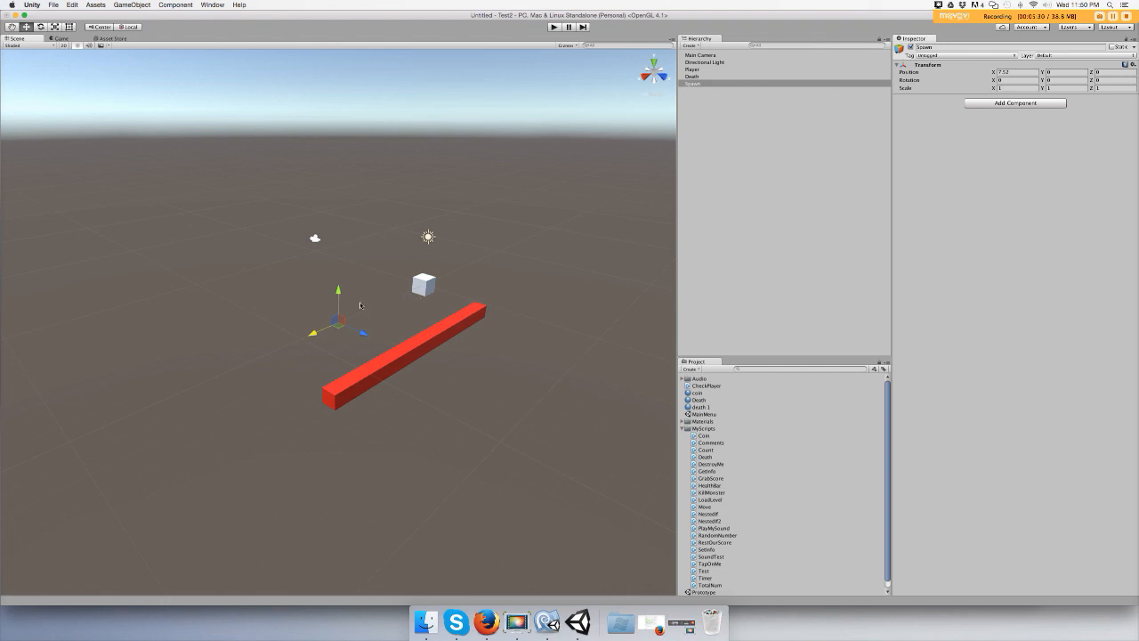
{"action": "mouse_move", "coordinate": [331, 329]}
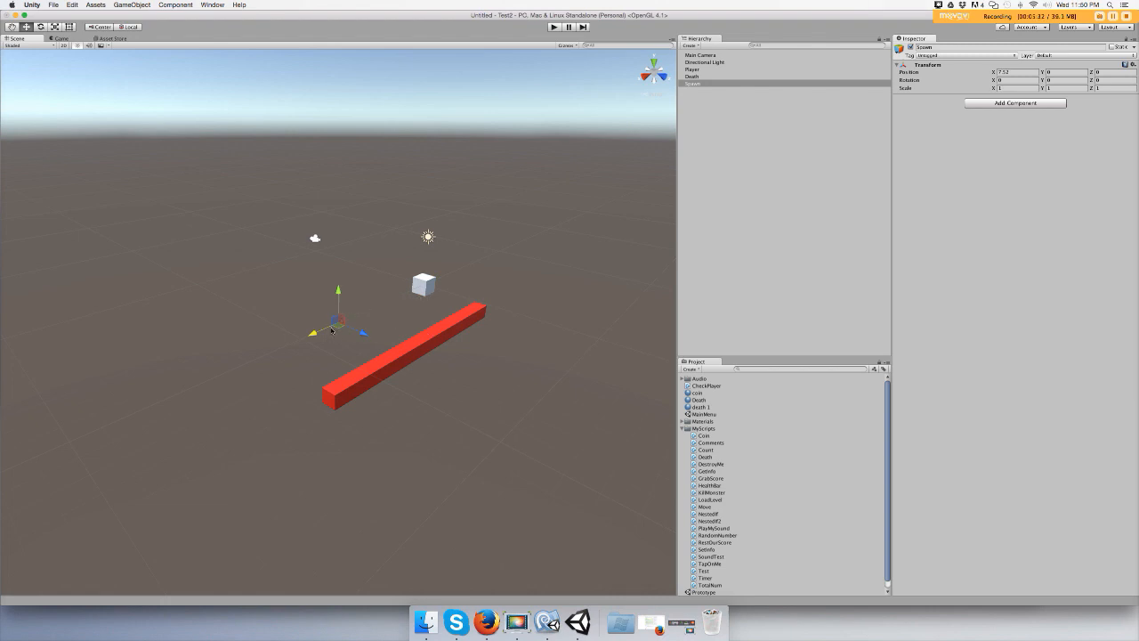
{"action": "mouse_move", "coordinate": [306, 299]}
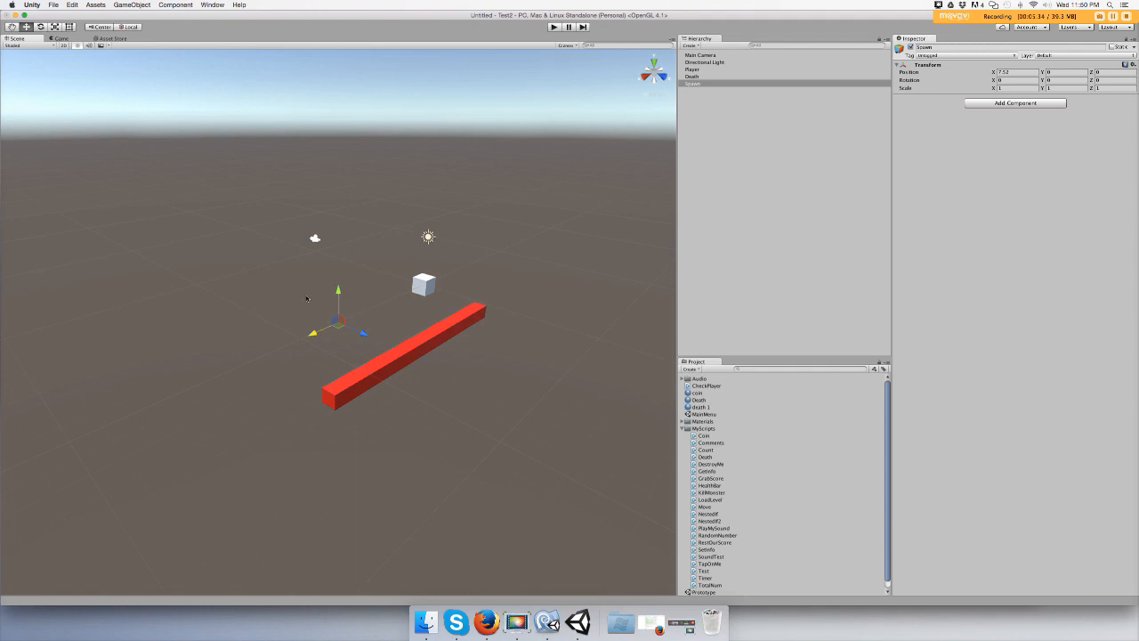
{"action": "mouse_move", "coordinate": [293, 316]}
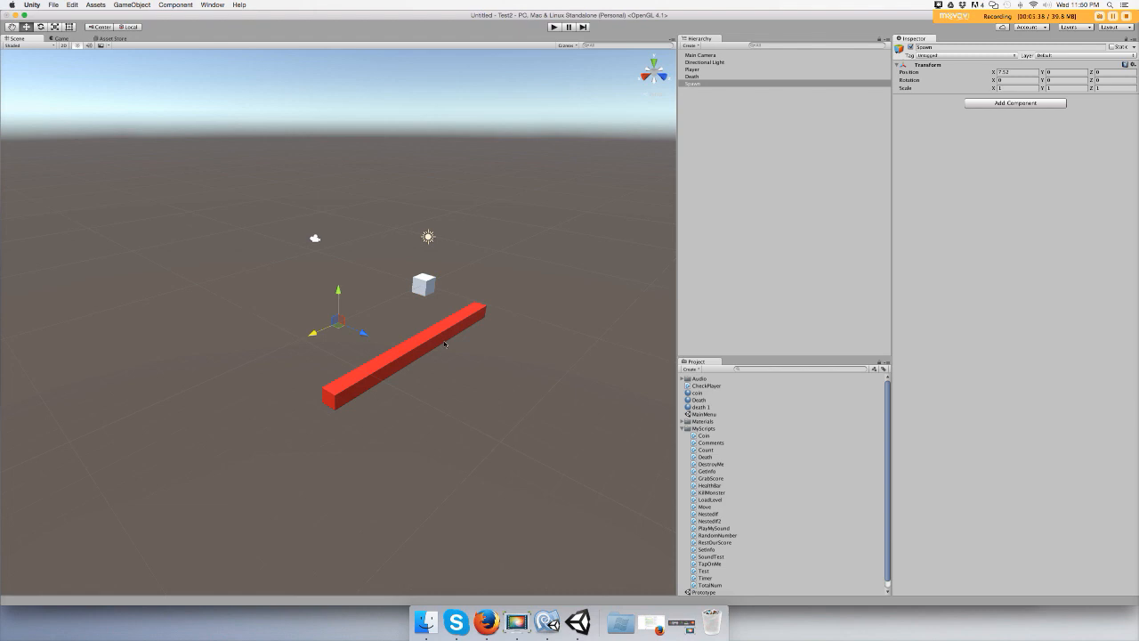
{"action": "mouse_move", "coordinate": [281, 25]}
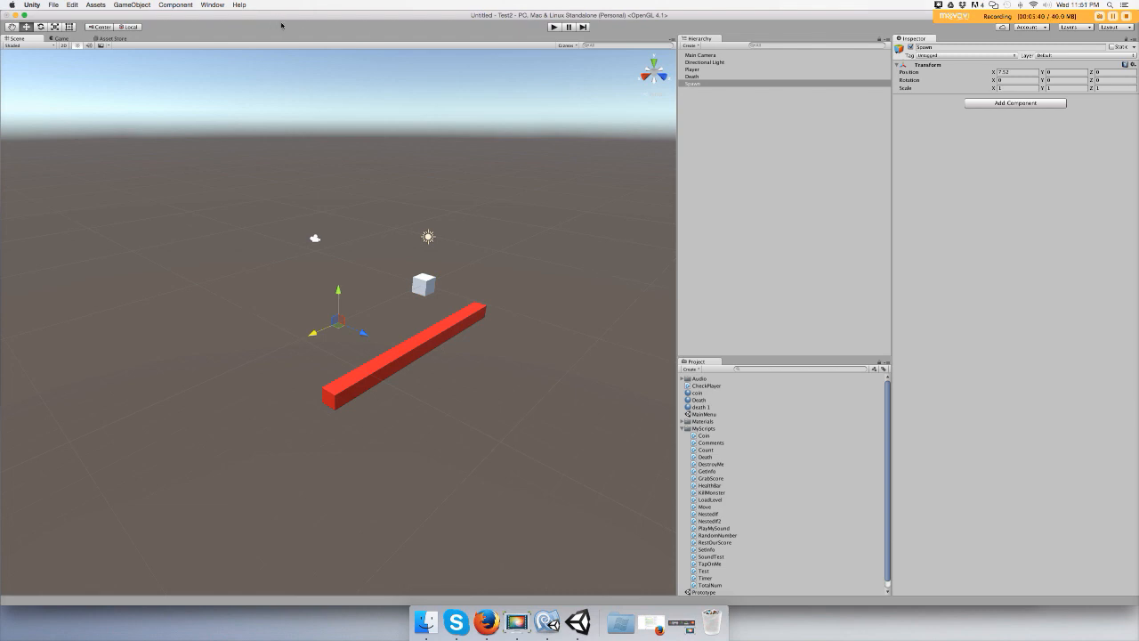
{"action": "left_click", "coordinate": [132, 4]}
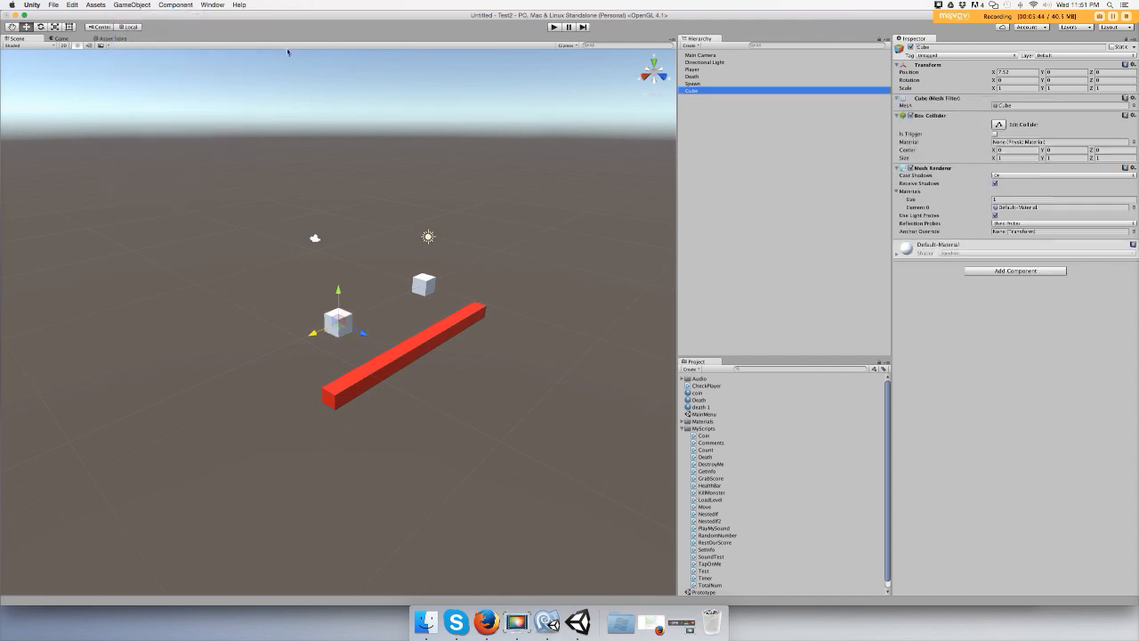
Add a new default cube to the scene alongside Player, Death and Spawn
{"action": "double_click", "coordinate": [691, 89]}
{"action": "type", "text": "Ground"}
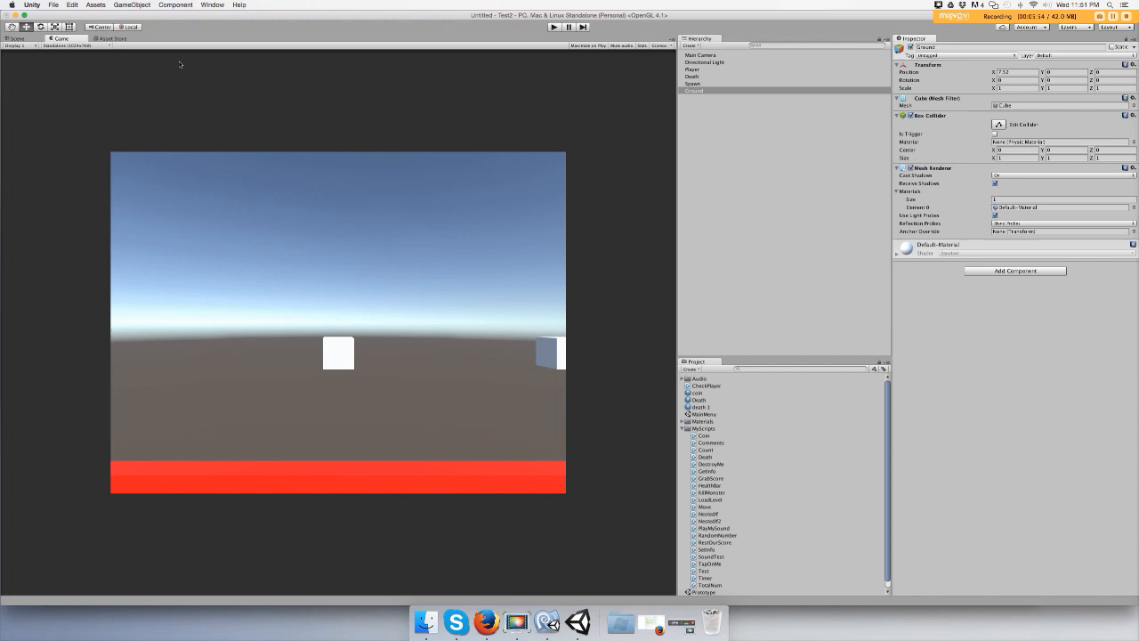
{"action": "mouse_move", "coordinate": [202, 71]}
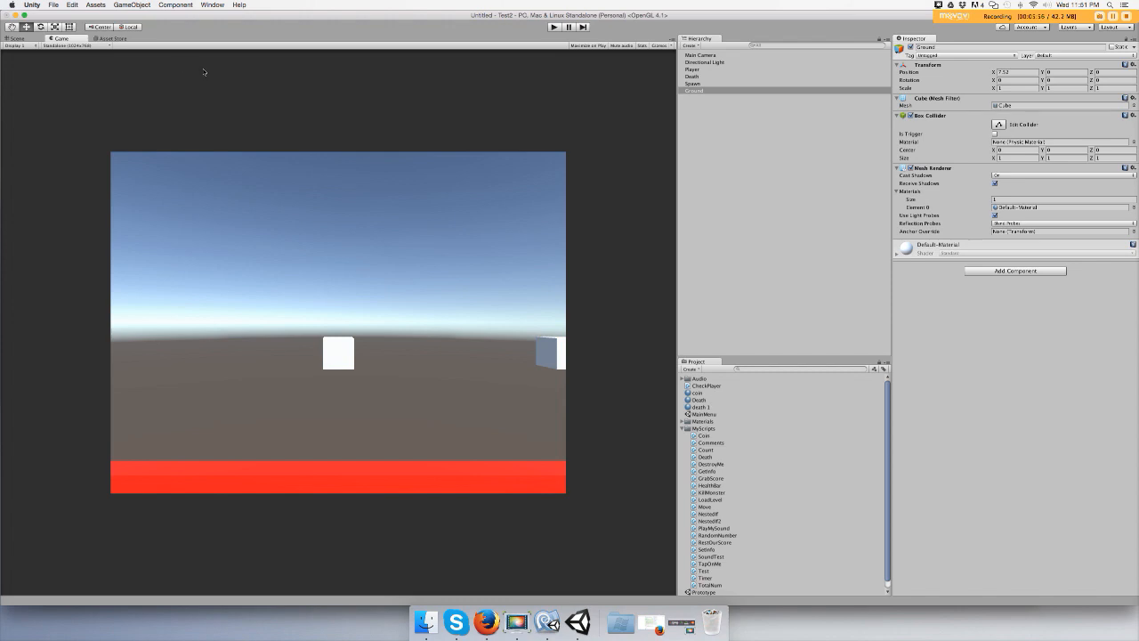
{"action": "mouse_move", "coordinate": [478, 470]}
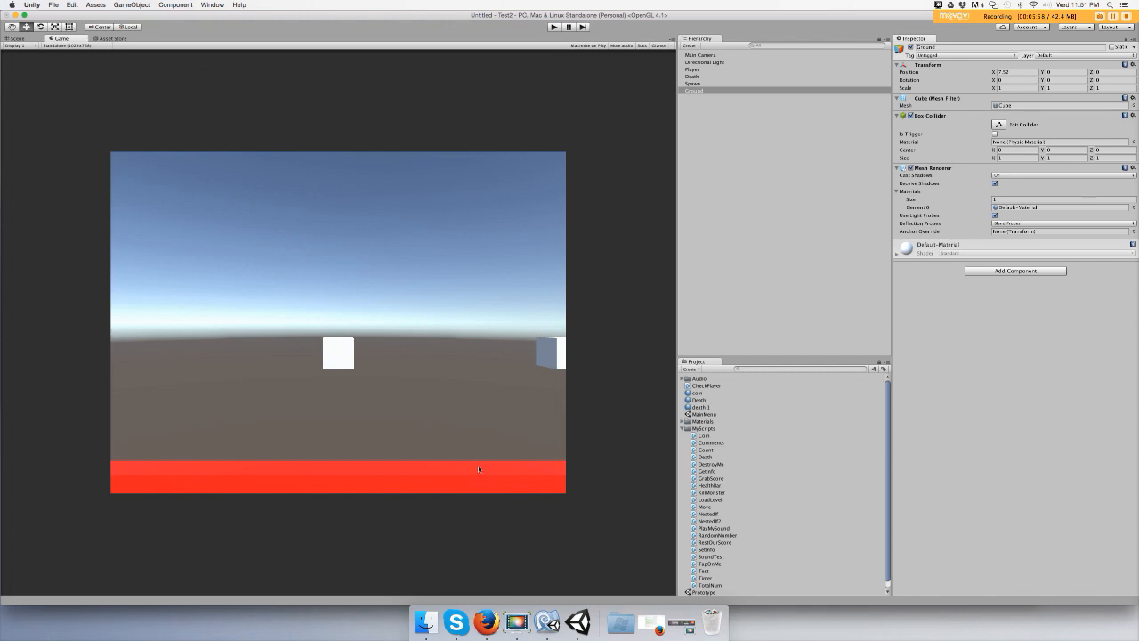
Create a green material and apply it to the ground cube as a platform beneath the player
{"action": "left_click", "coordinate": [692, 368]}
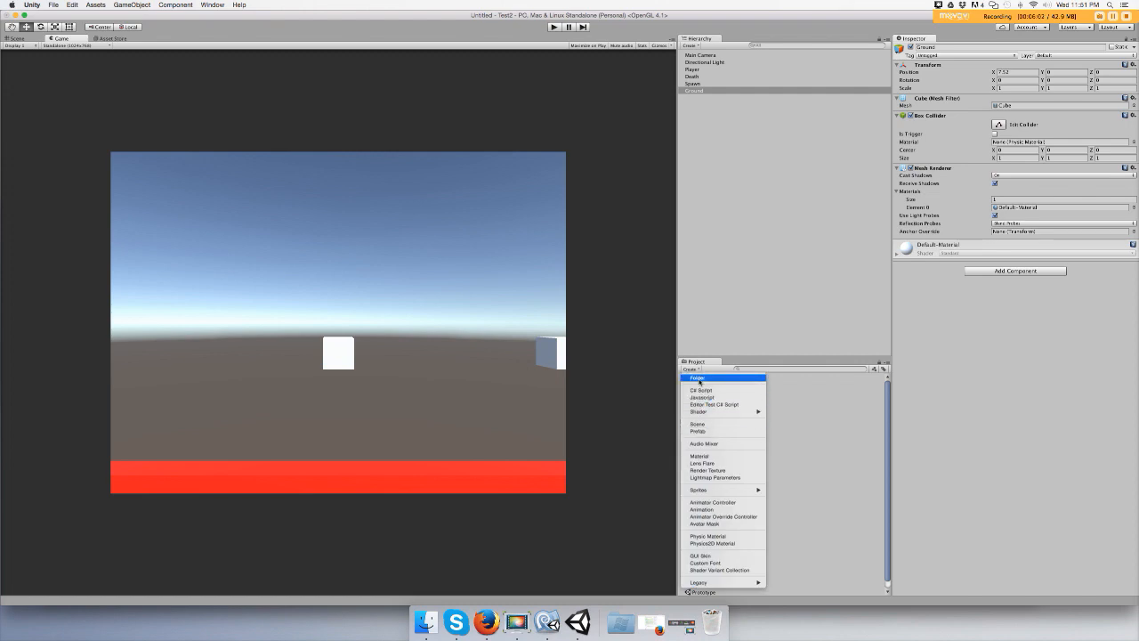
{"action": "mouse_move", "coordinate": [708, 384]}
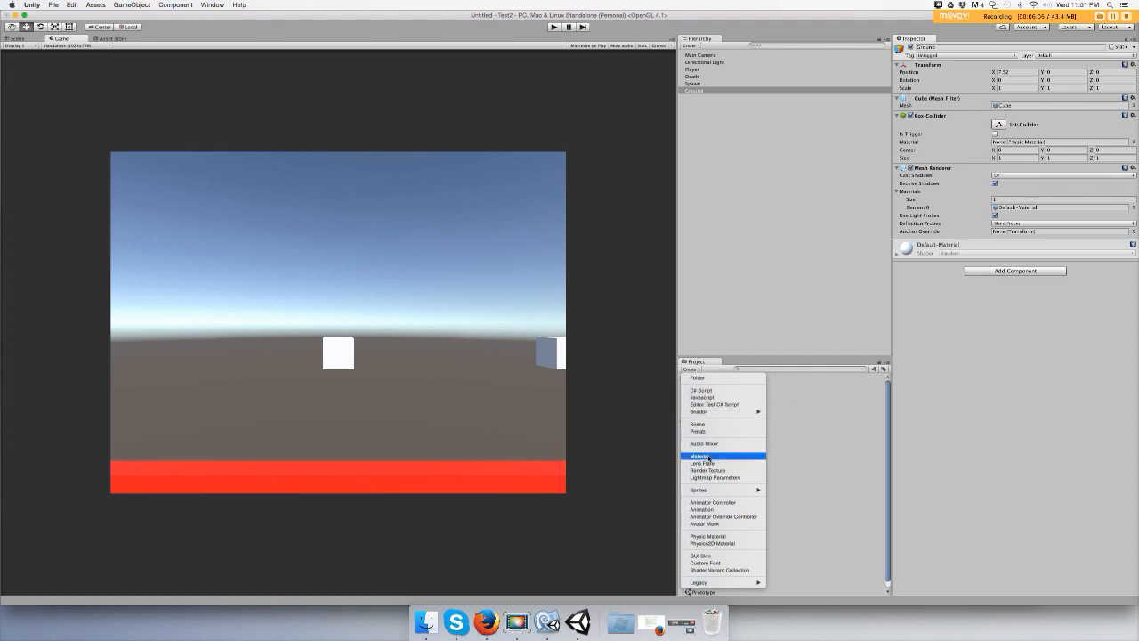
{"action": "left_click", "coordinate": [701, 455]}
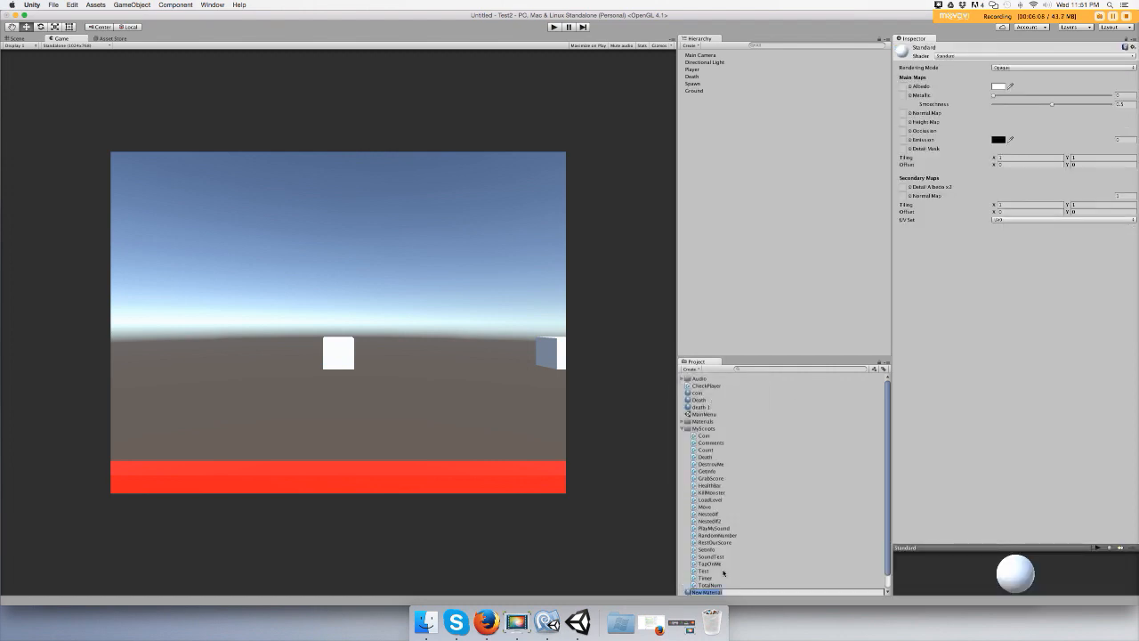
{"action": "left_click", "coordinate": [705, 412]}
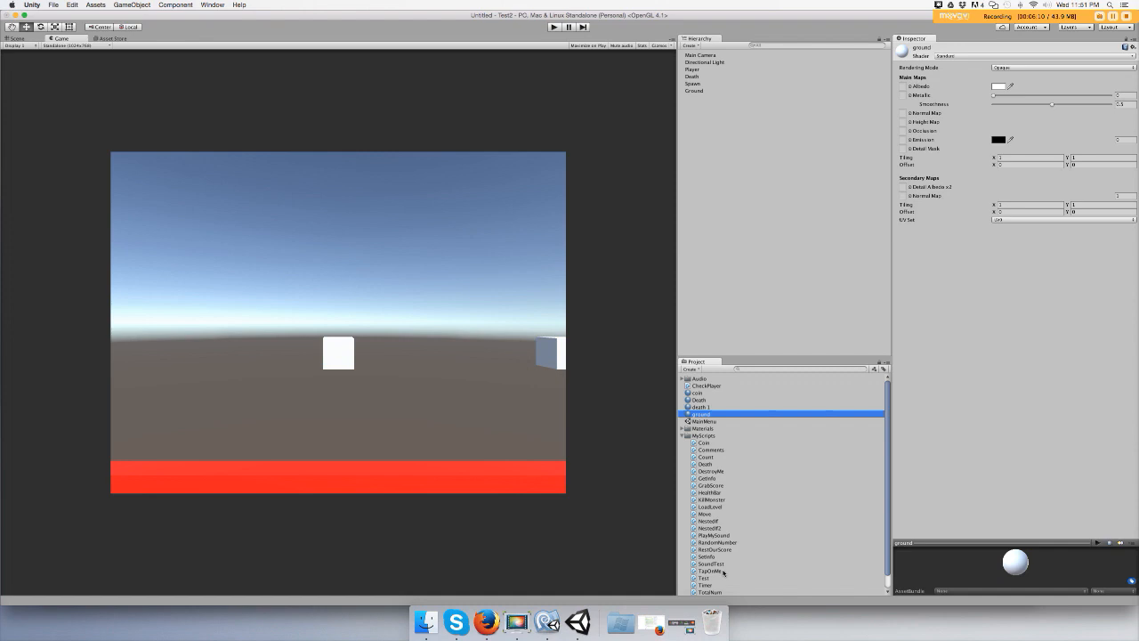
{"action": "left_click", "coordinate": [998, 85]}
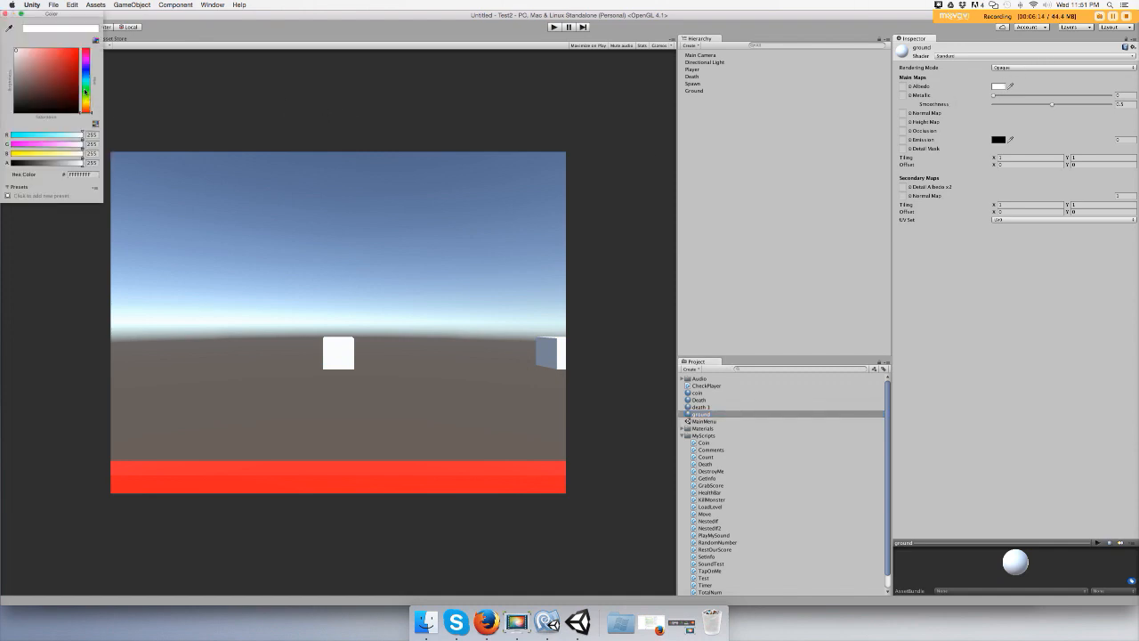
{"action": "left_click", "coordinate": [67, 85]}
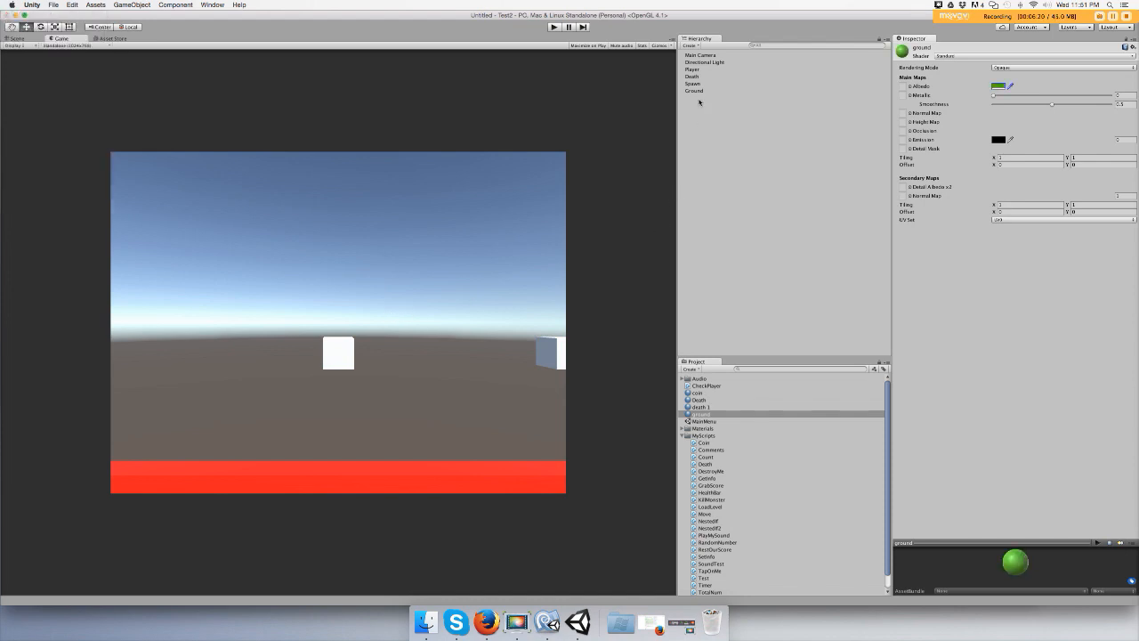
{"action": "left_click", "coordinate": [694, 89]}
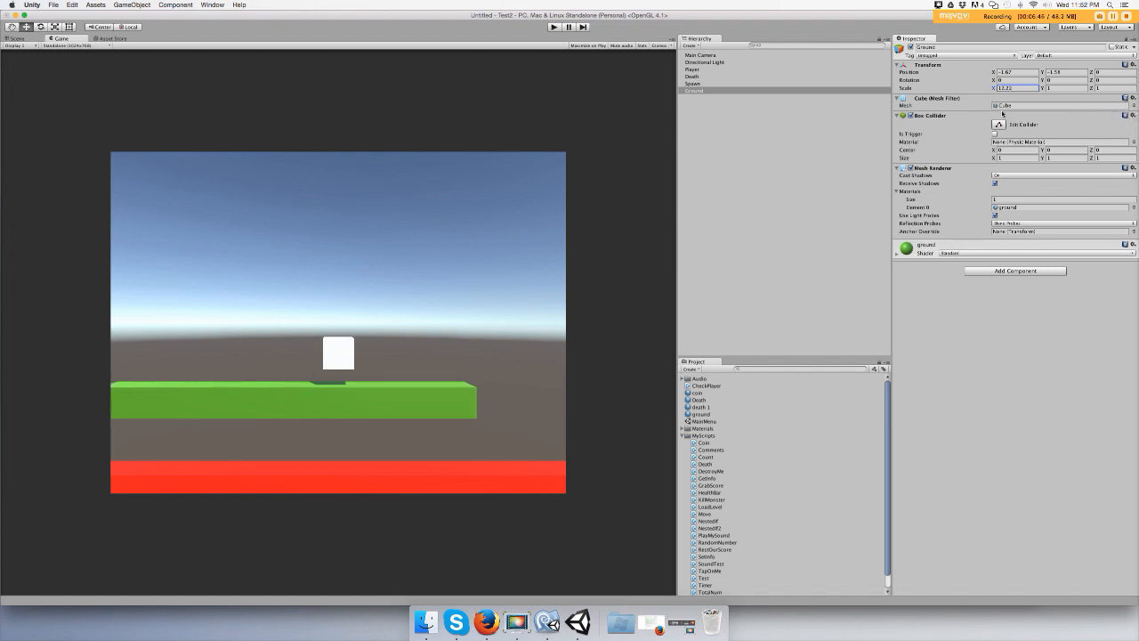
{"action": "left_click", "coordinate": [694, 67]}
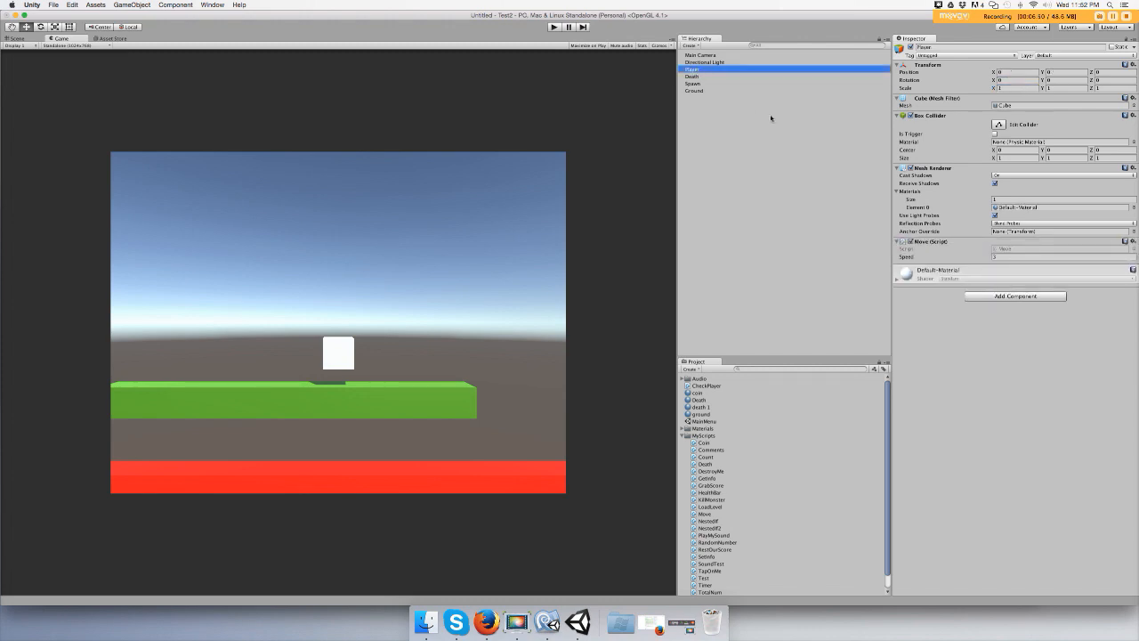
{"action": "mouse_move", "coordinate": [748, 96]}
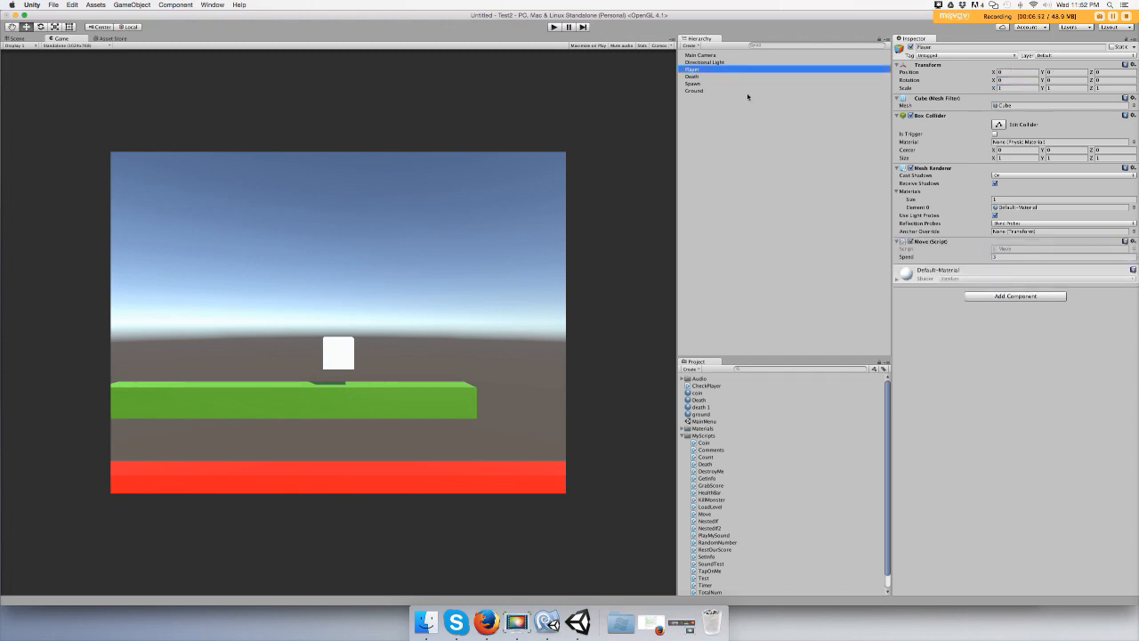
Add a Rigidbody component to the Player cube, test-run the game and stop it
{"action": "left_click", "coordinate": [1014, 295]}
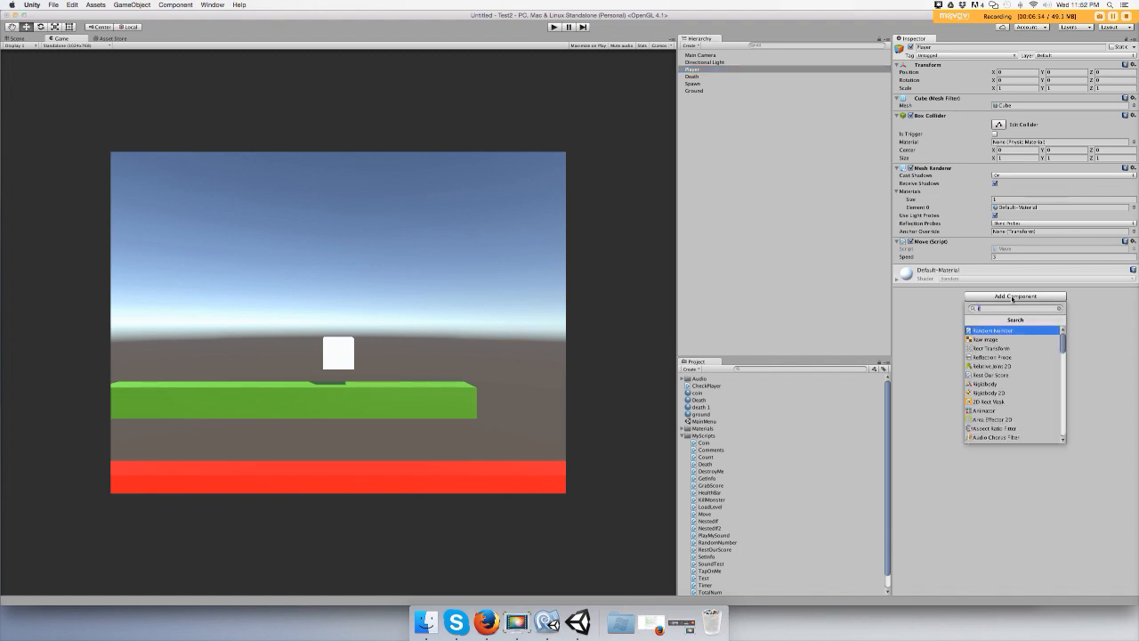
{"action": "type", "text": "ri"}
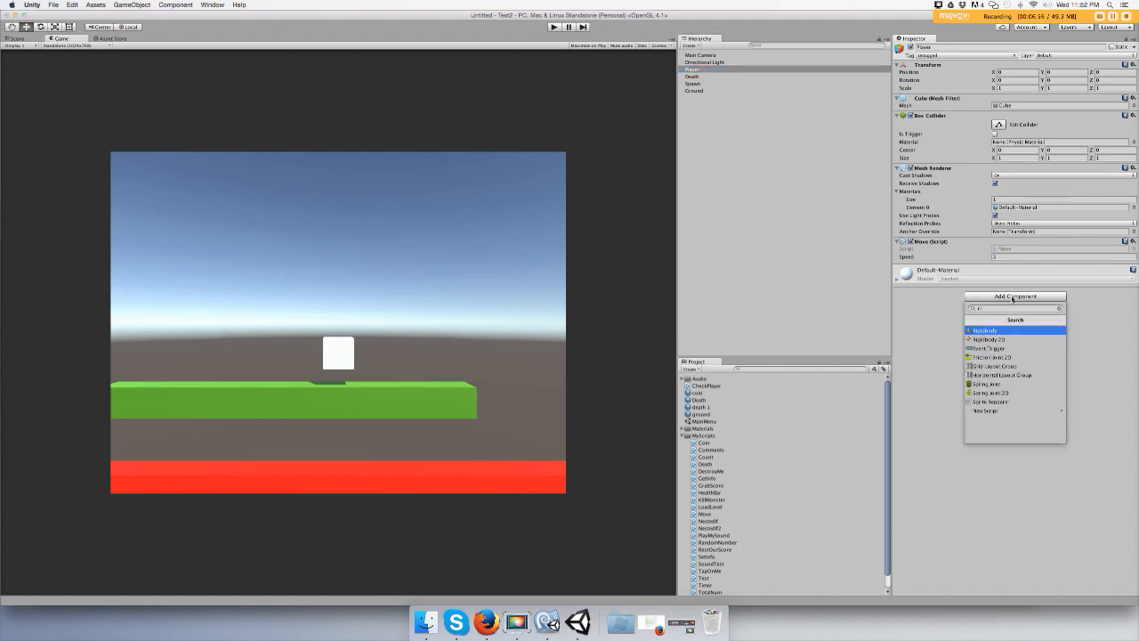
{"action": "left_click", "coordinate": [983, 329]}
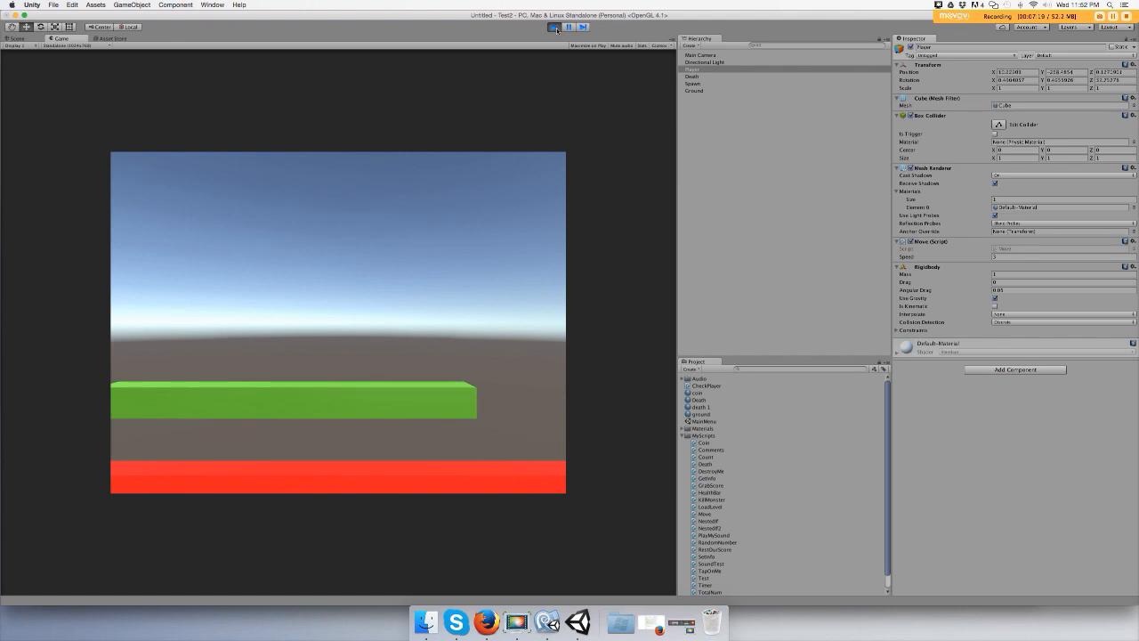
{"action": "left_click", "coordinate": [554, 27]}
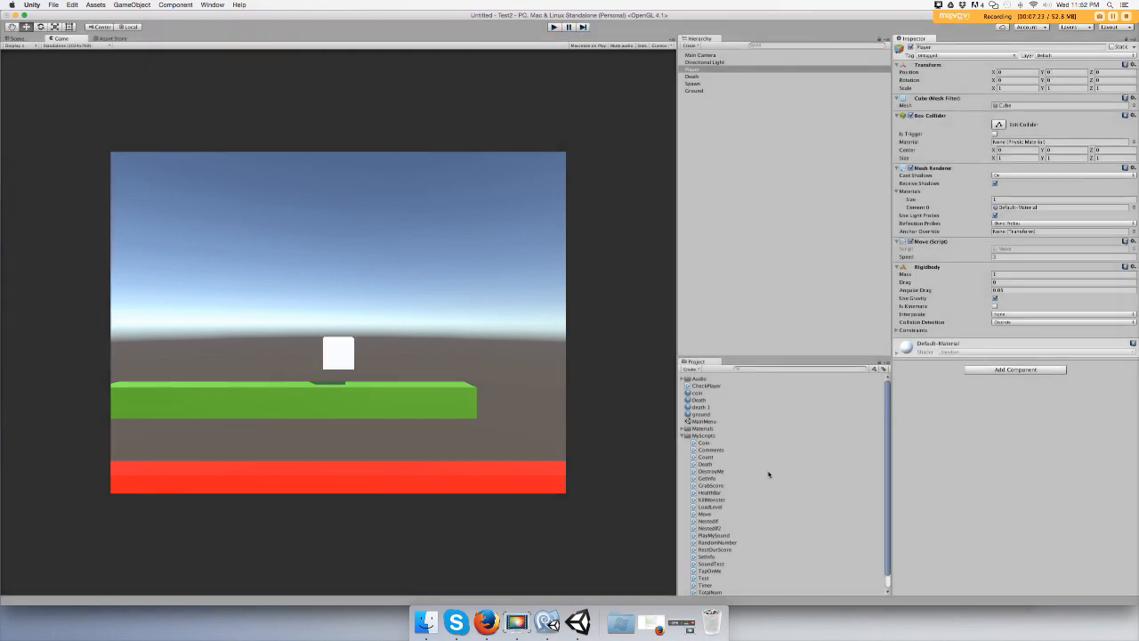
{"action": "left_click", "coordinate": [692, 368]}
{"action": "type", "text": "DeathScript"}
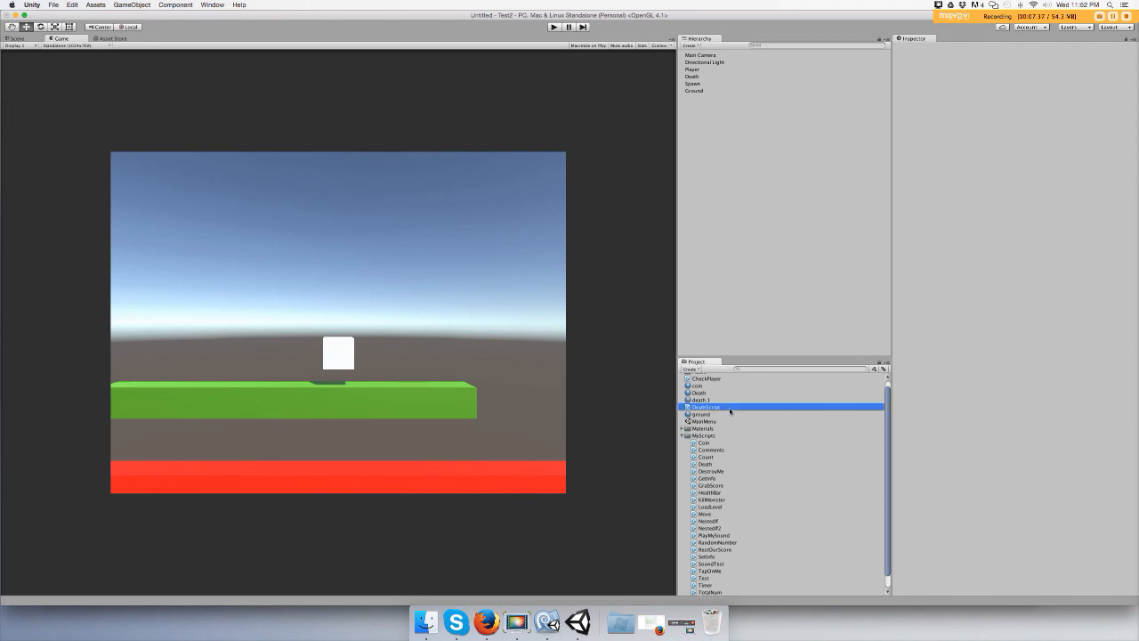
Select the new DeathScript asset and open it in MonoDevelop
{"action": "left_click", "coordinate": [705, 406]}
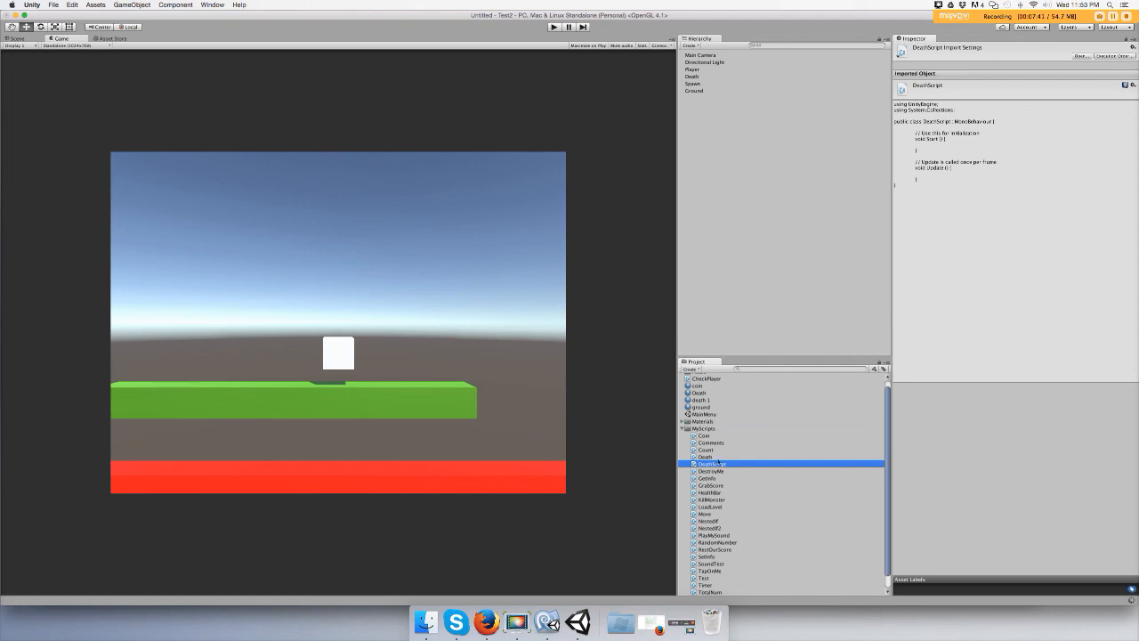
{"action": "double_click", "coordinate": [710, 462]}
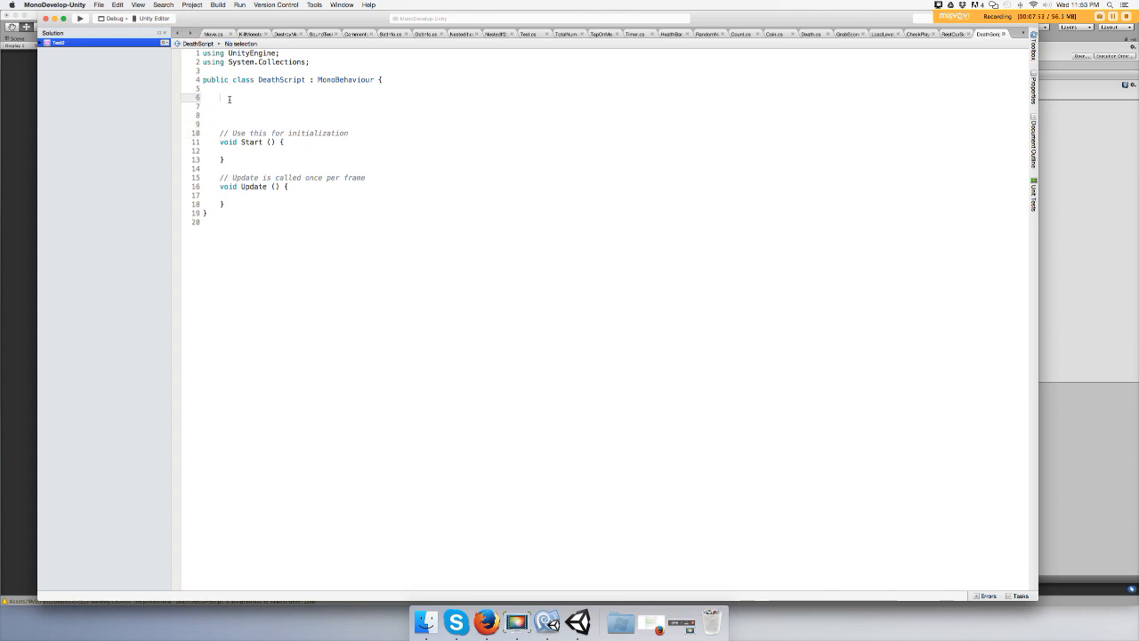
Declare 'public Transform myPos' in DeathScript with a comment about the current position
{"action": "type", "text": "public"}
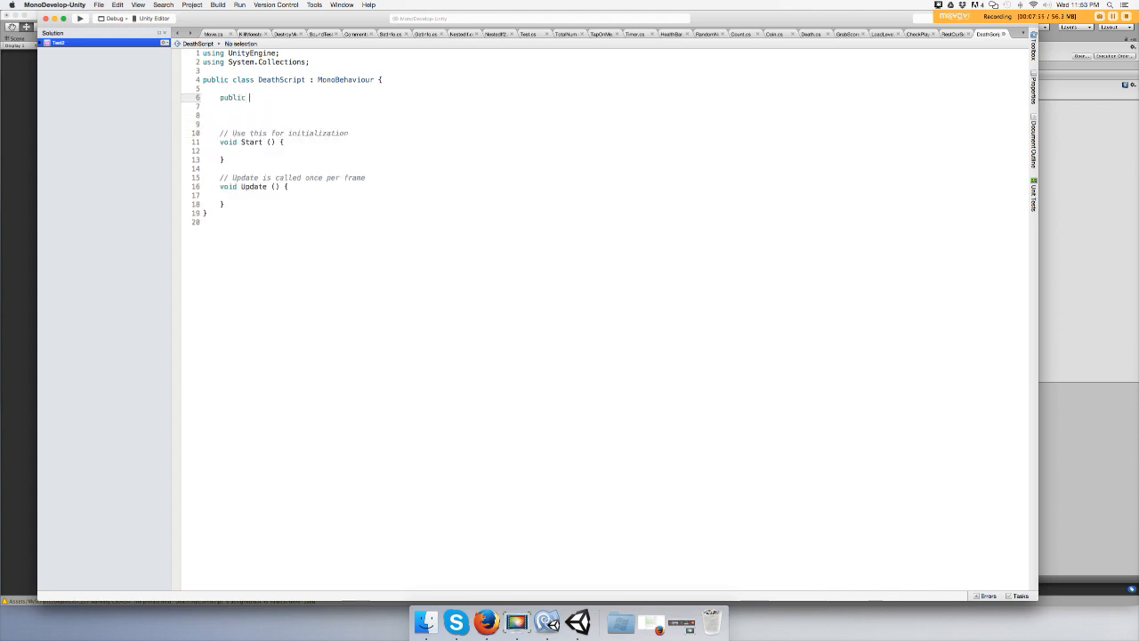
{"action": "type", "text": "Transform"}
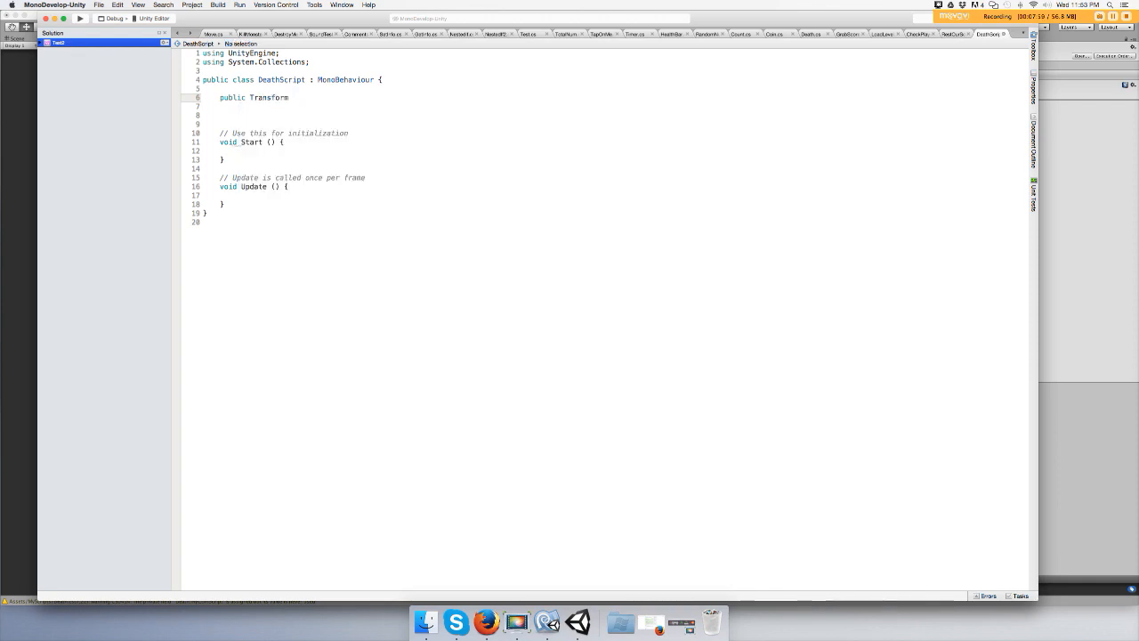
{"action": "type", "text": "Sta"}
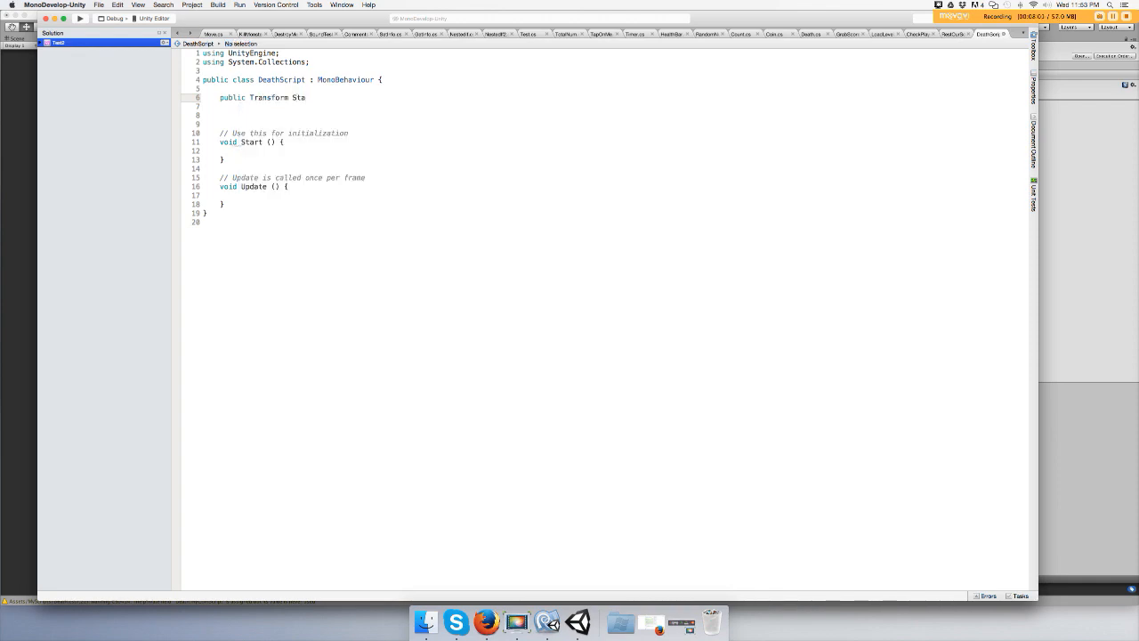
{"action": "type", "text": "r"}
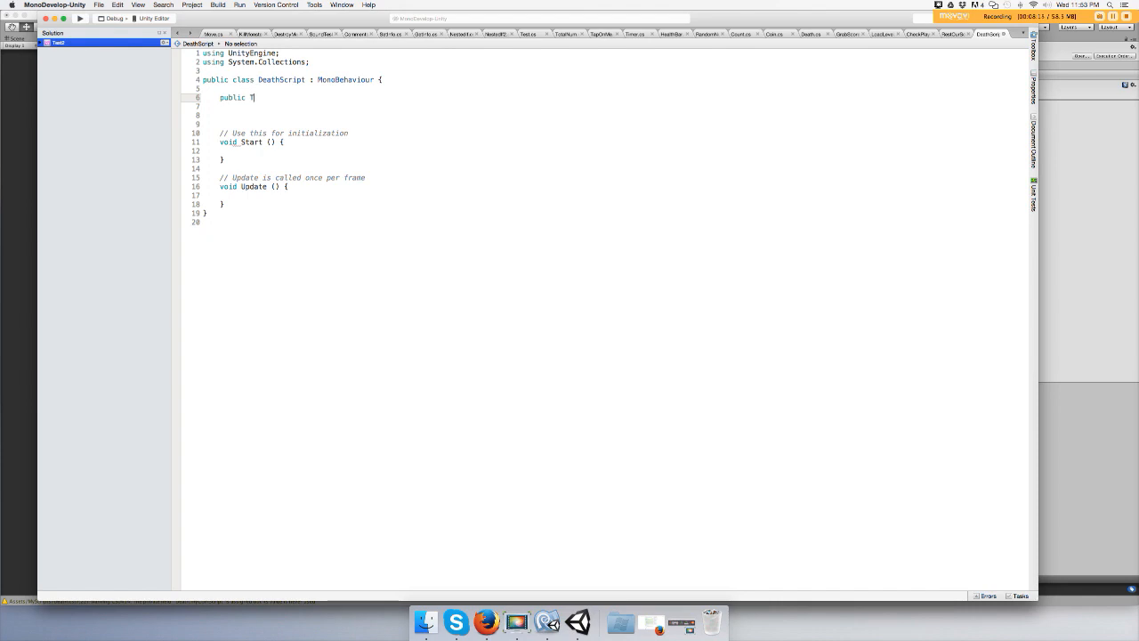
{"action": "type", "text": "ran"}
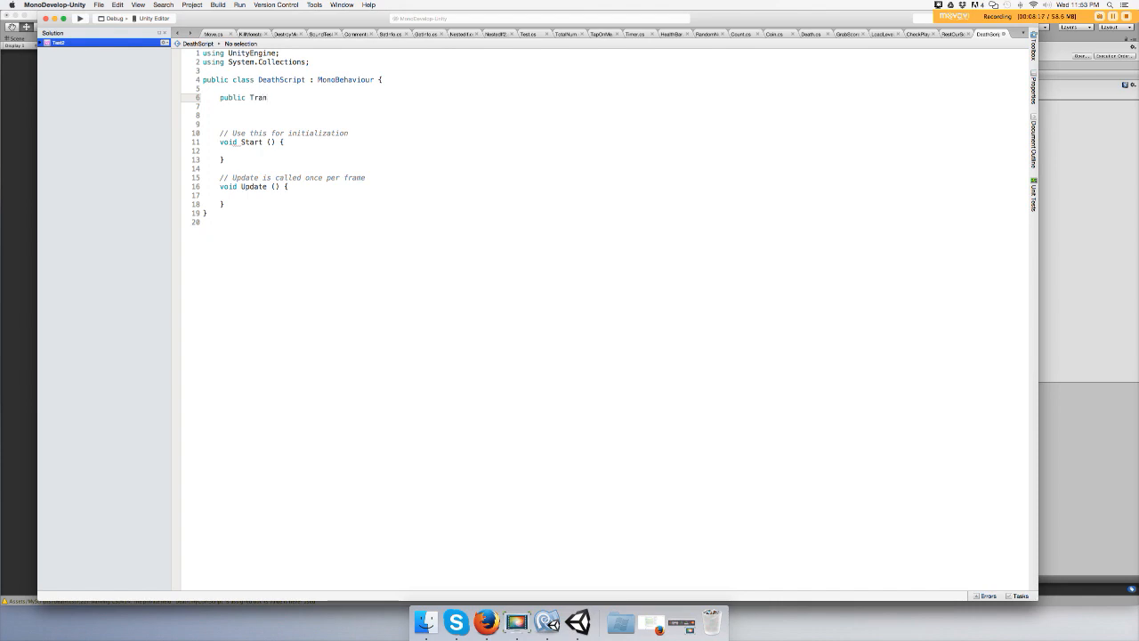
{"action": "type", "text": "sform"}
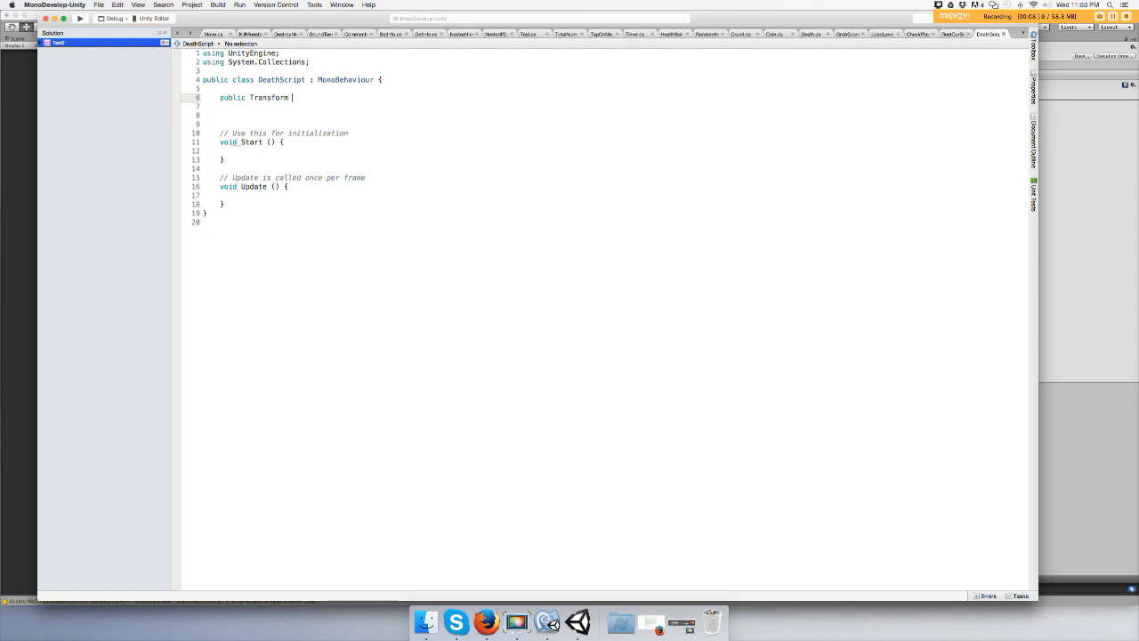
{"action": "type", "text": "myPos; // my"}
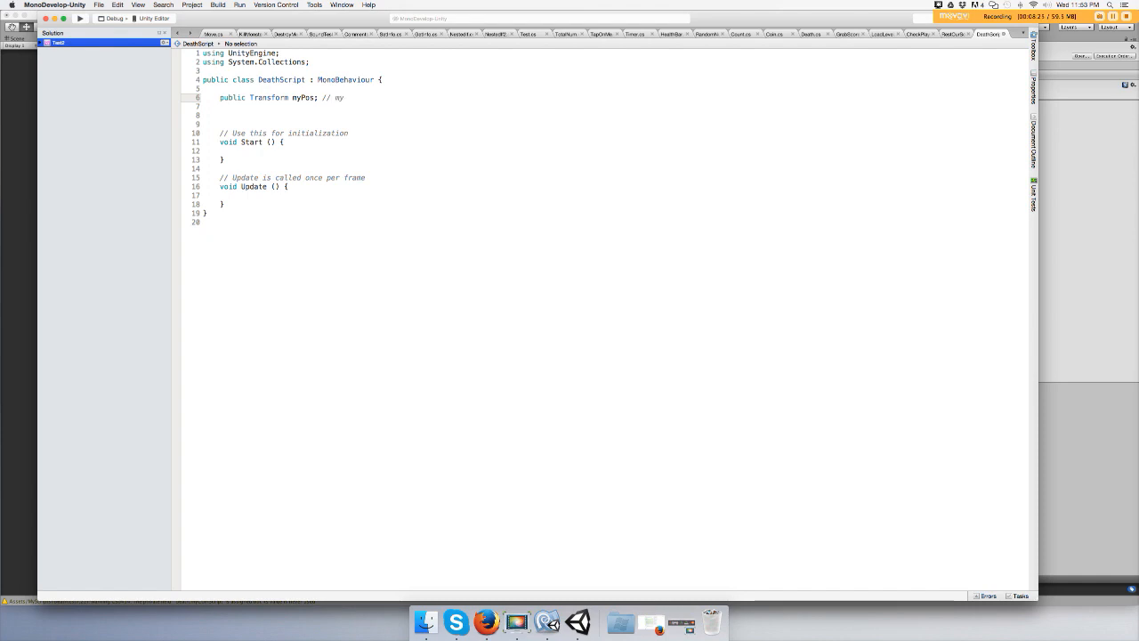
{"action": "type", "text": "current"}
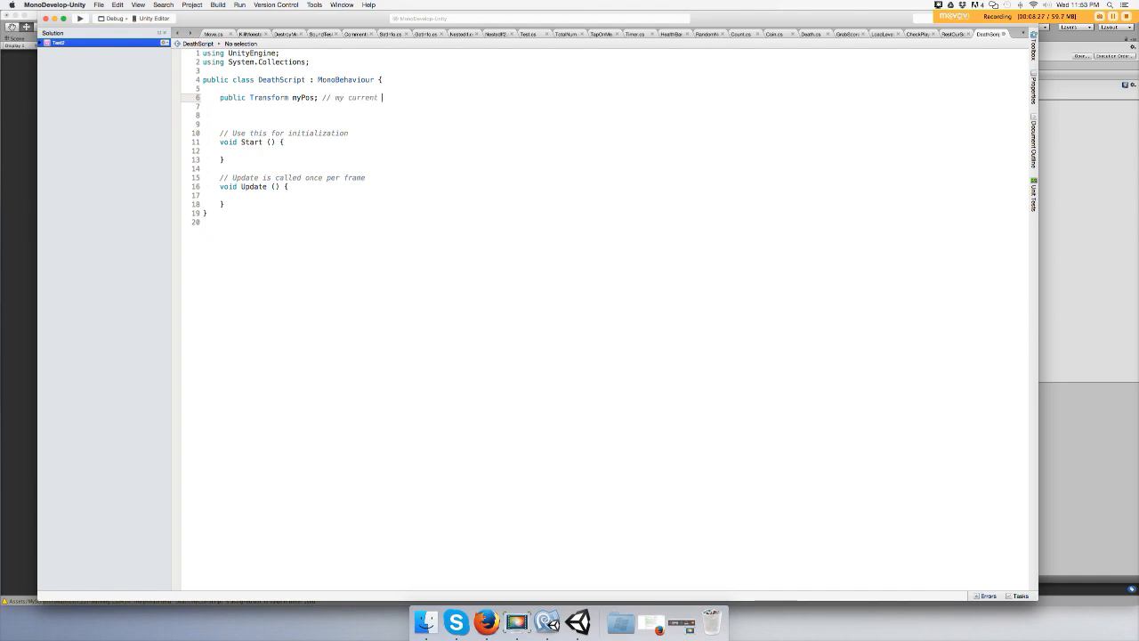
{"action": "type", "text": "postion o"}
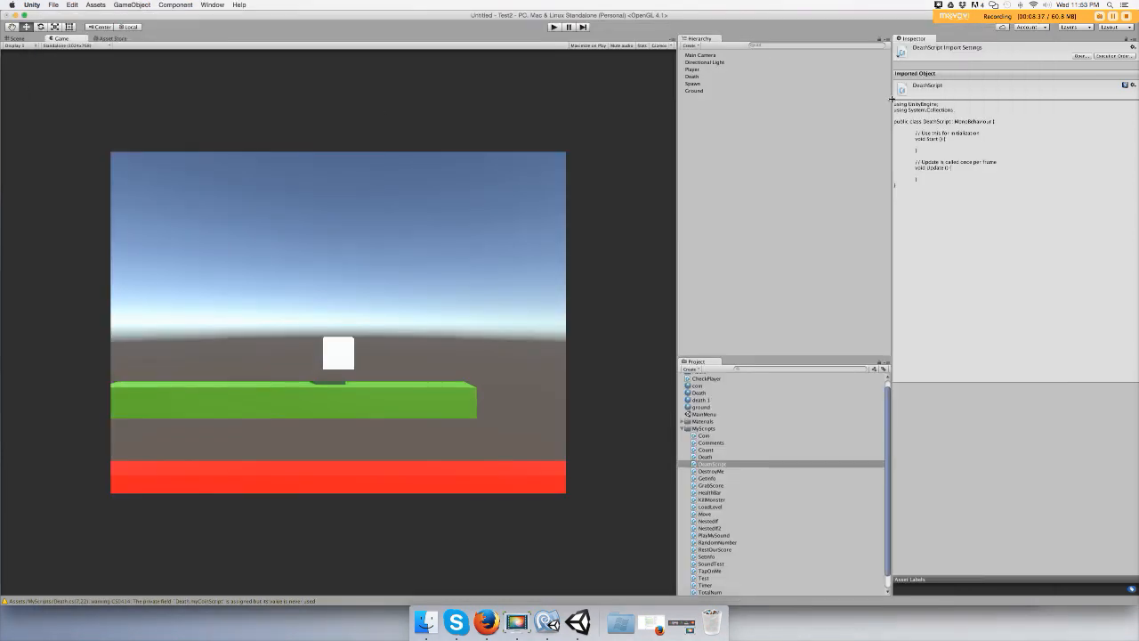
Select the Player object in the Hierarchy to show its components
{"action": "left_click", "coordinate": [694, 69]}
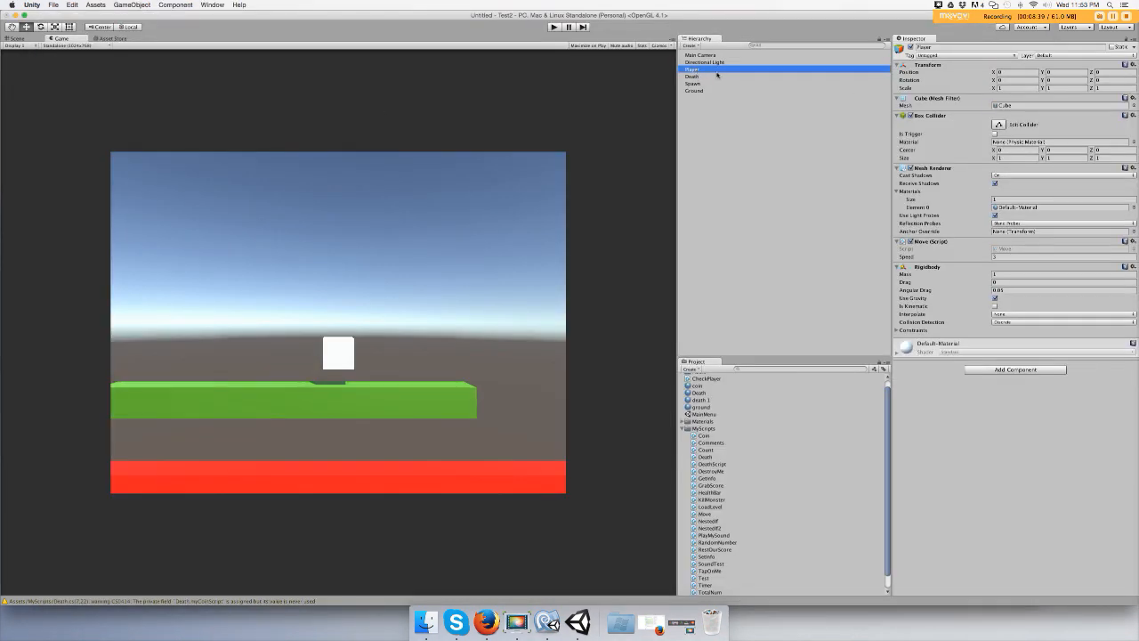